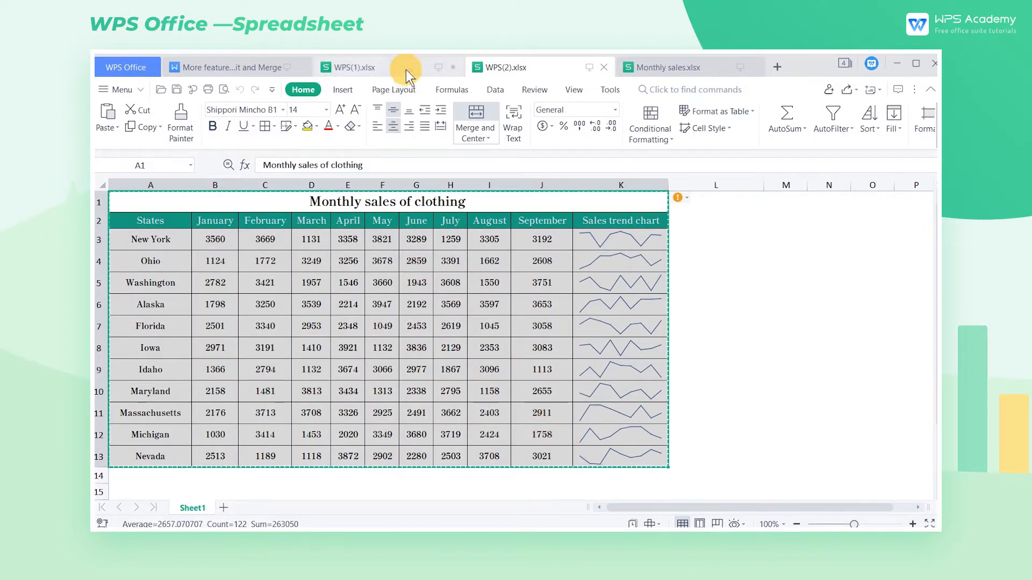
Switch from the WPS(1) workbook to Monthly sales.xlsx and its employee sales table
click(222, 507)
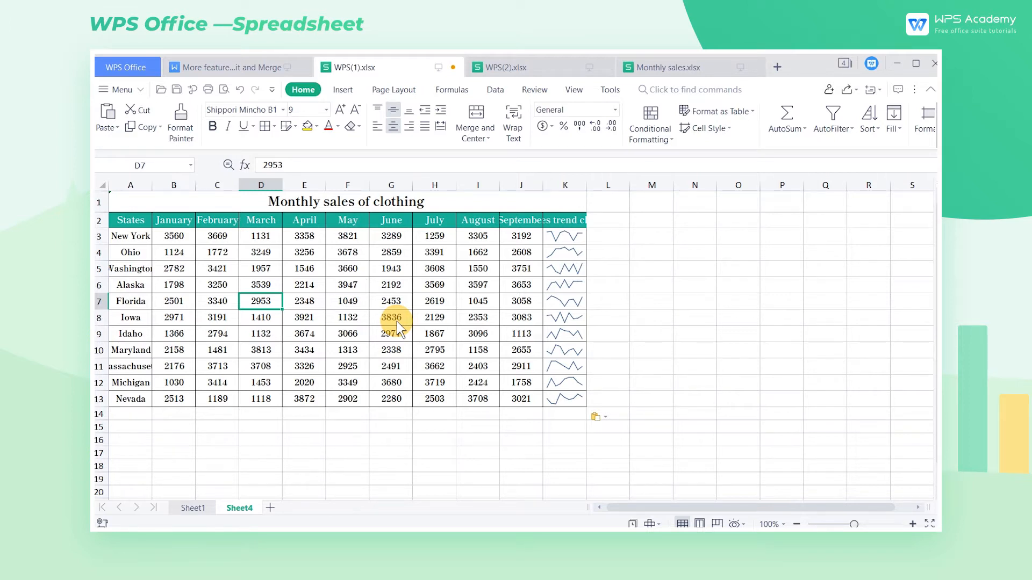
click(666, 67)
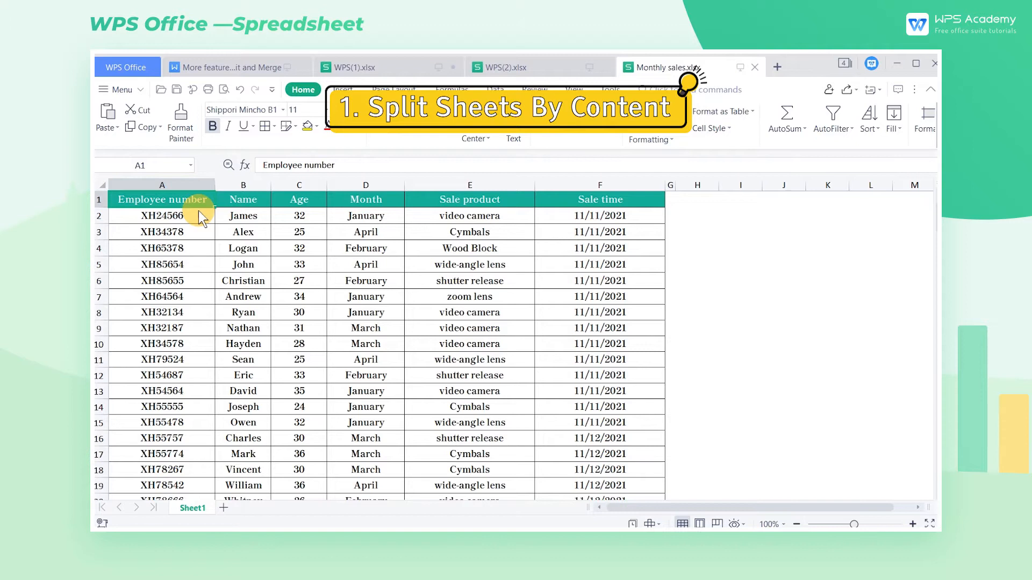
Select the employee sales table and bring up the Split Sheet options under Data
drag(162, 199, 599, 469)
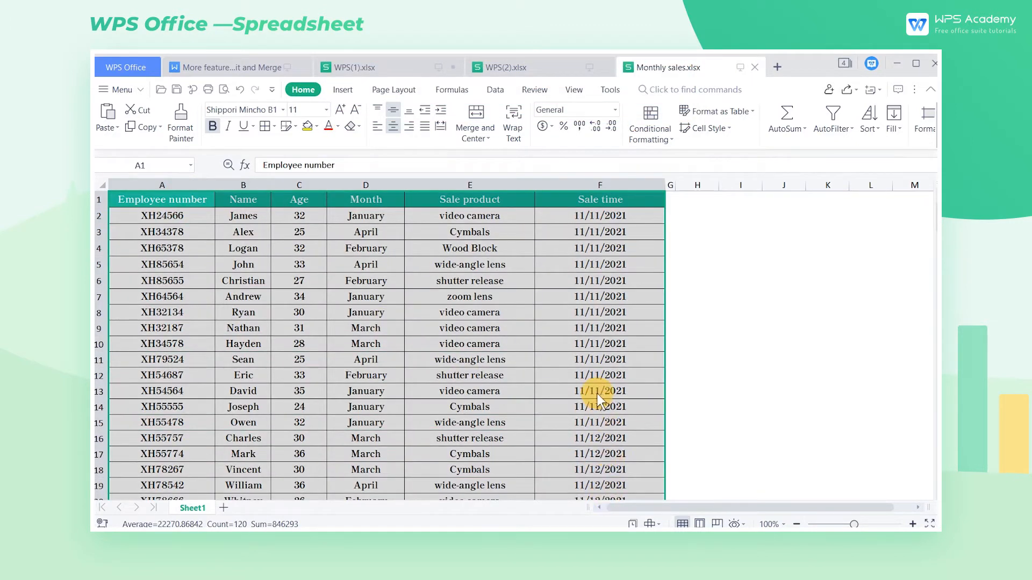
mouse_move(388, 207)
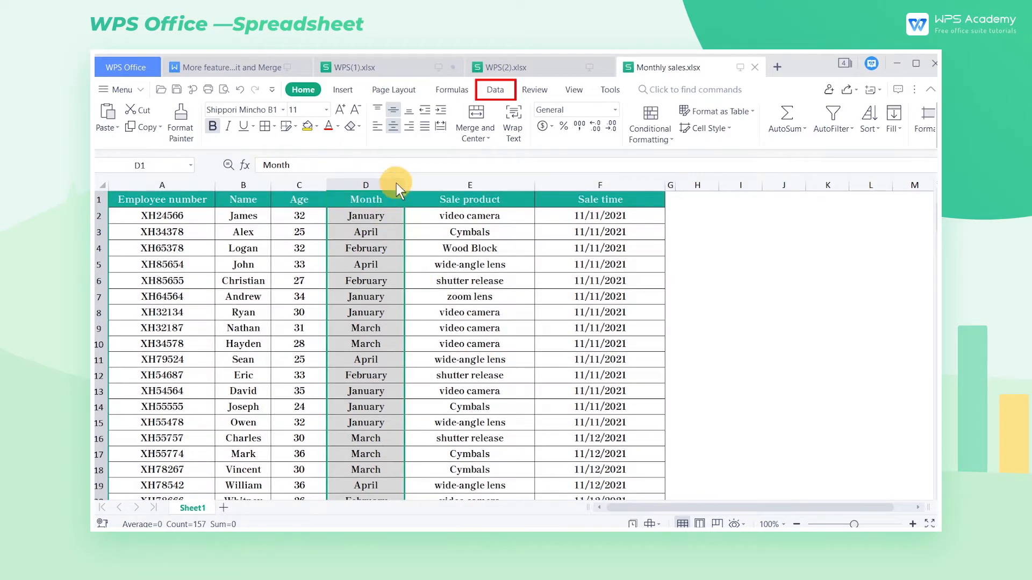
click(494, 90)
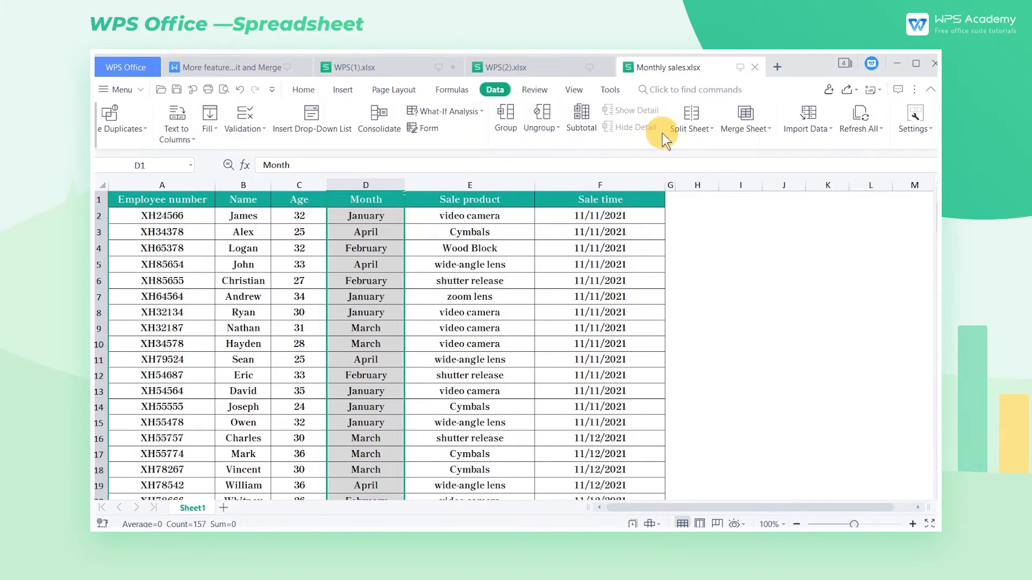
click(691, 128)
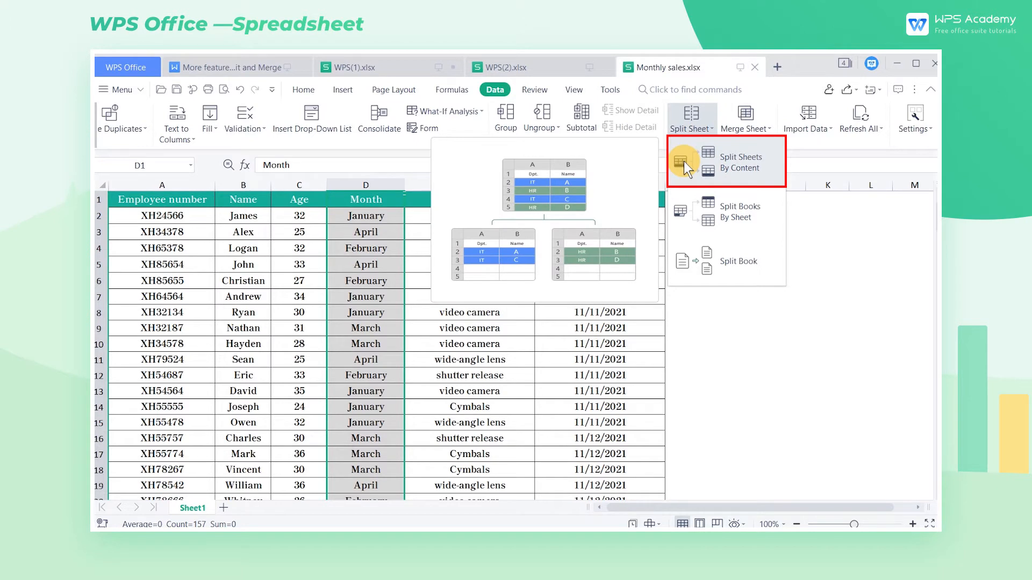
Split by content with headers, basis Month(ColumnD), into different new sheets, then view them
click(740, 162)
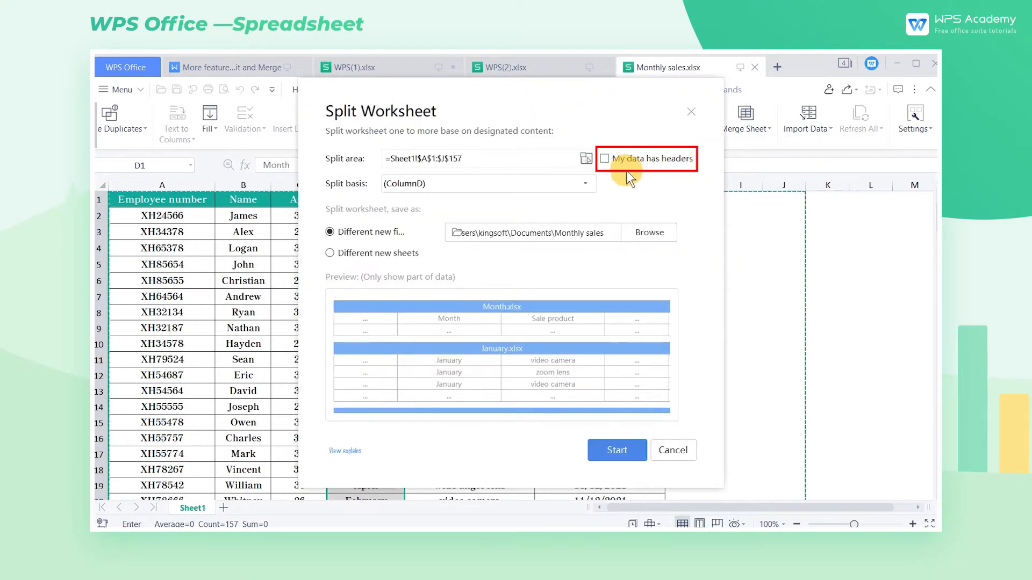
click(604, 159)
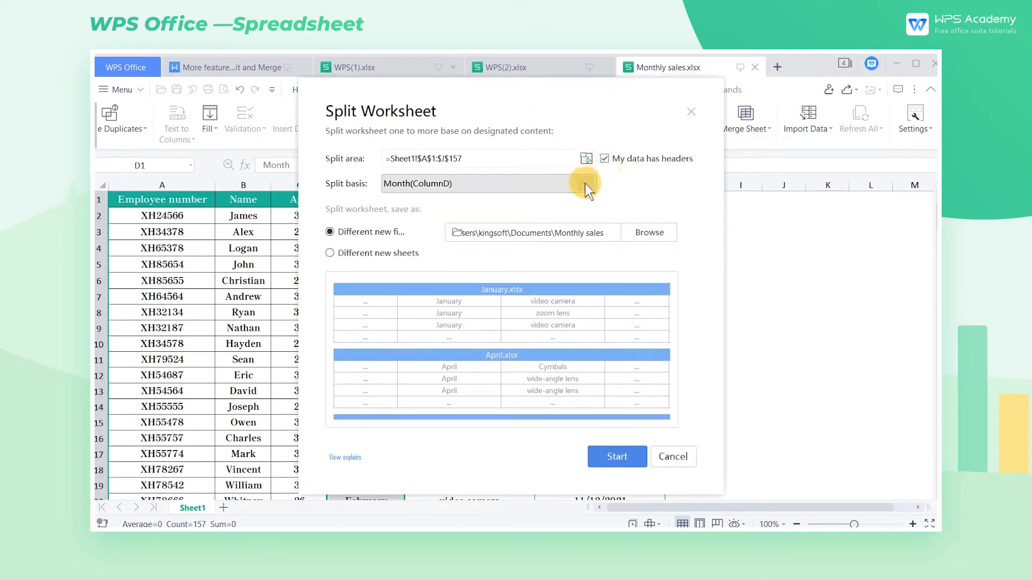
click(582, 184)
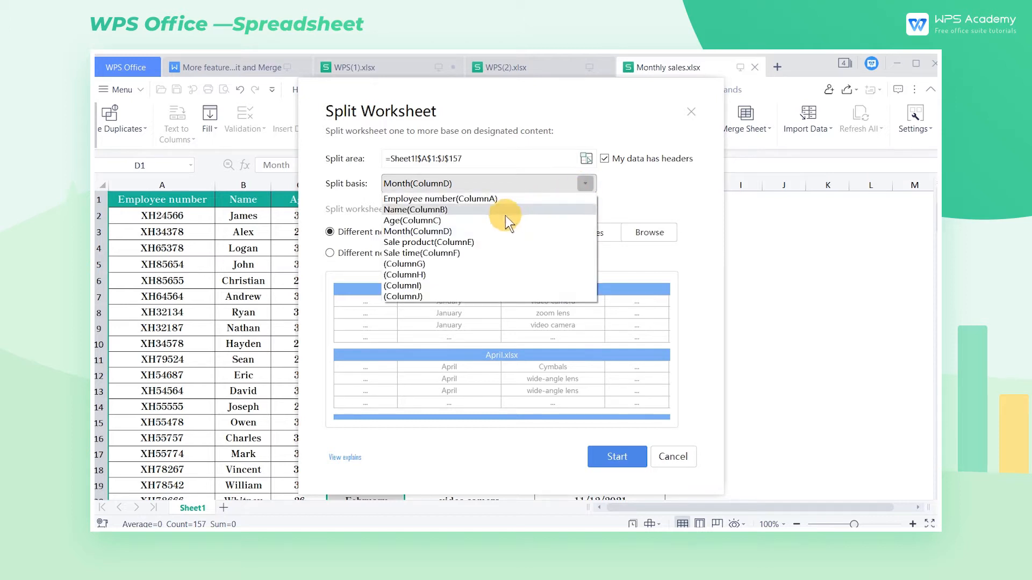
click(416, 231)
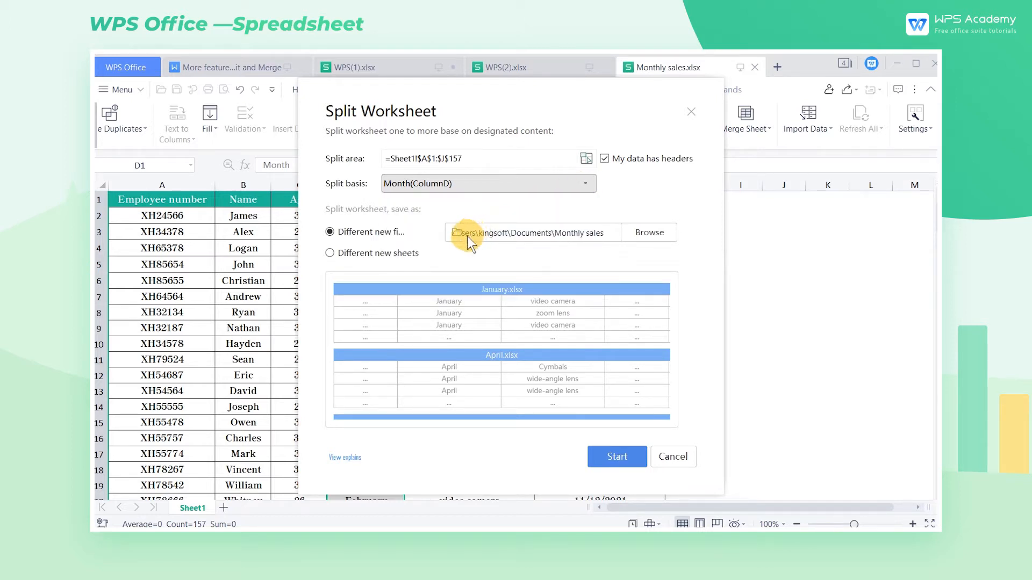
mouse_move(434, 245)
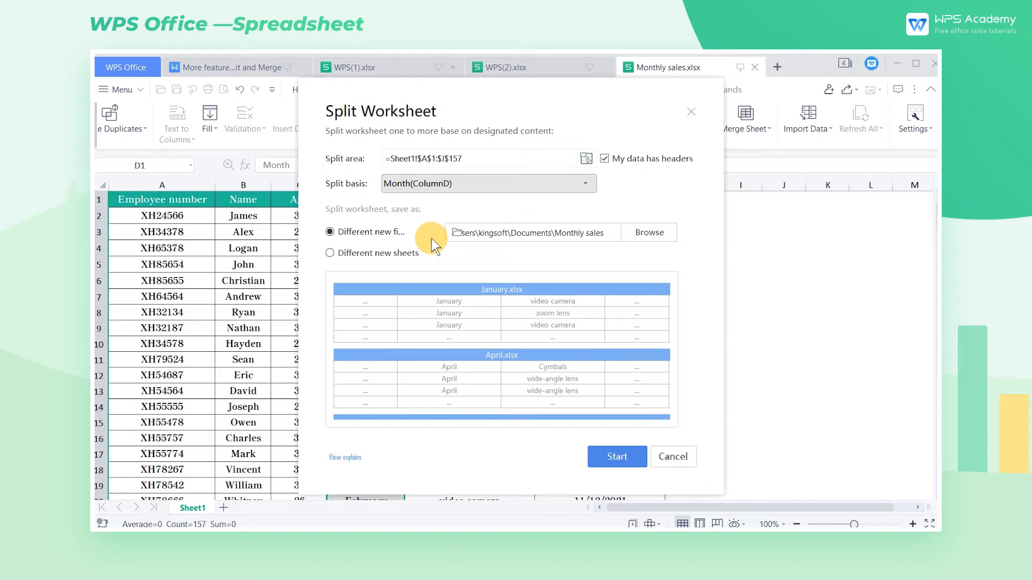
click(330, 231)
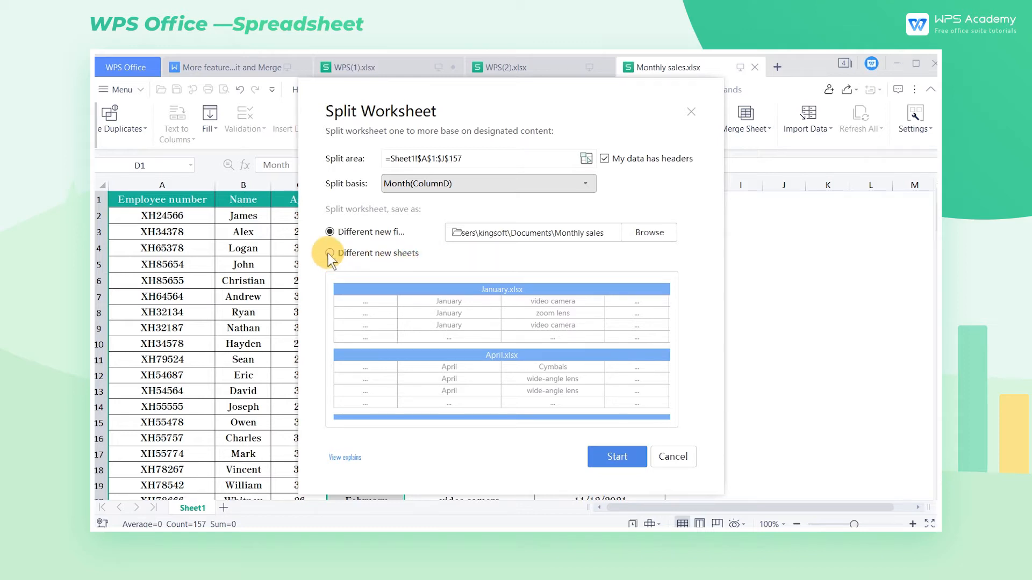
click(328, 253)
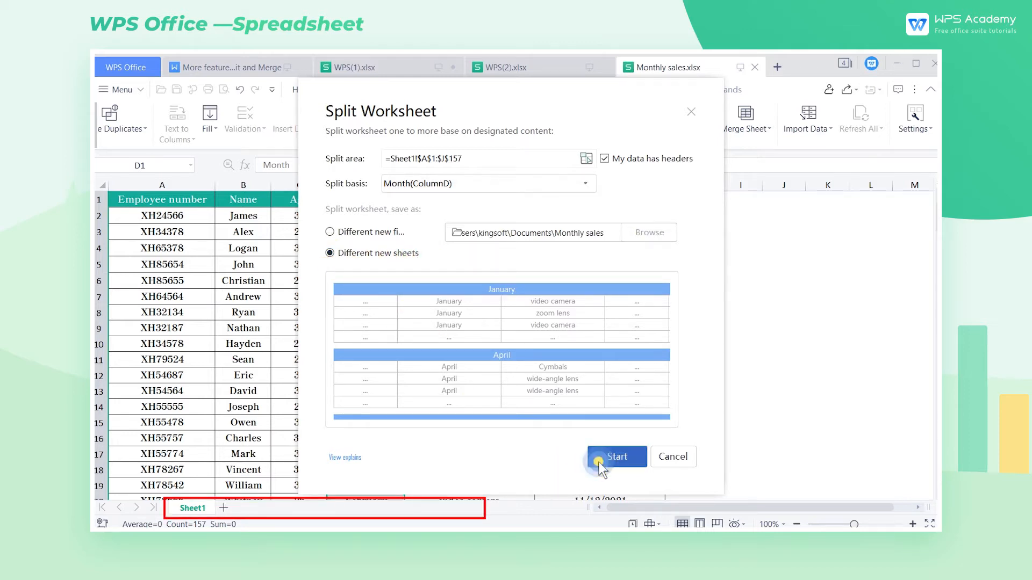
click(615, 456)
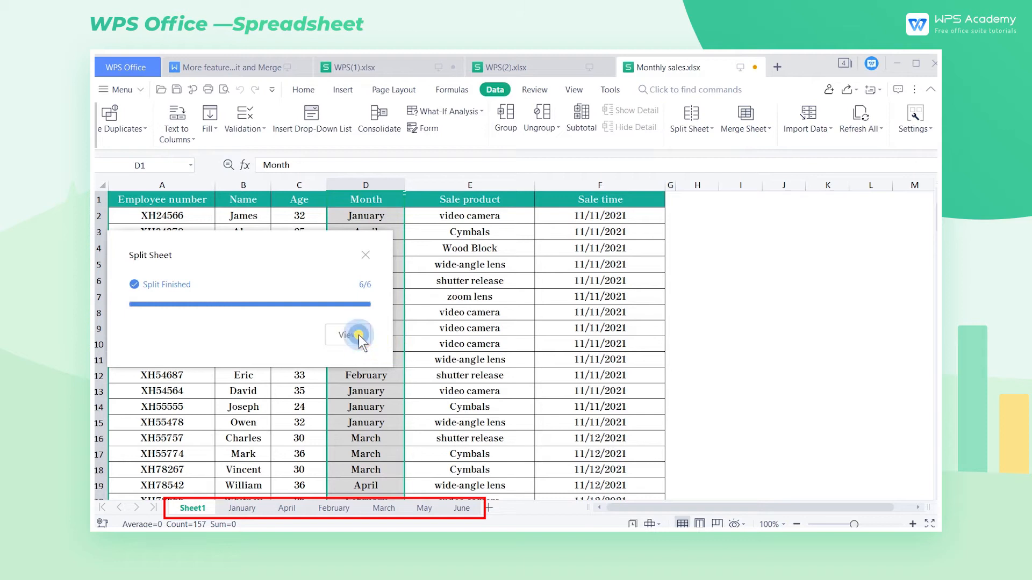
click(347, 335)
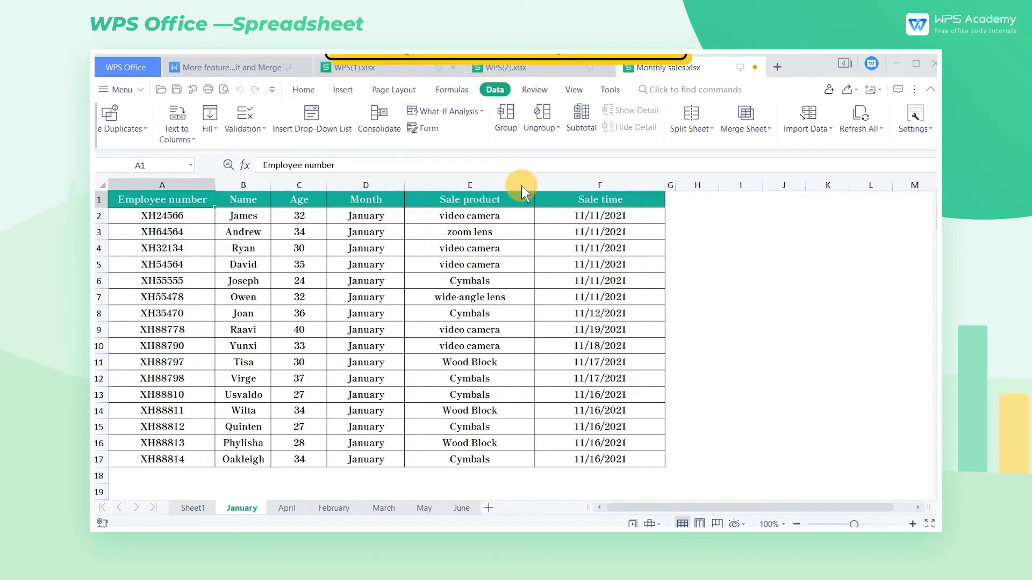
Export each month sheet except Sheet1 as a separate workbook to the default save path
click(689, 119)
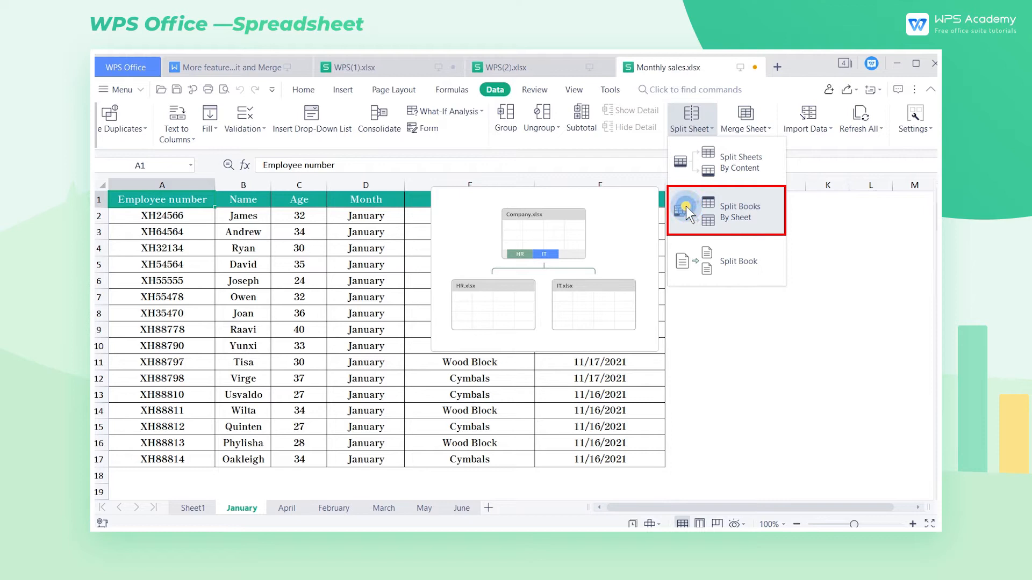
click(738, 210)
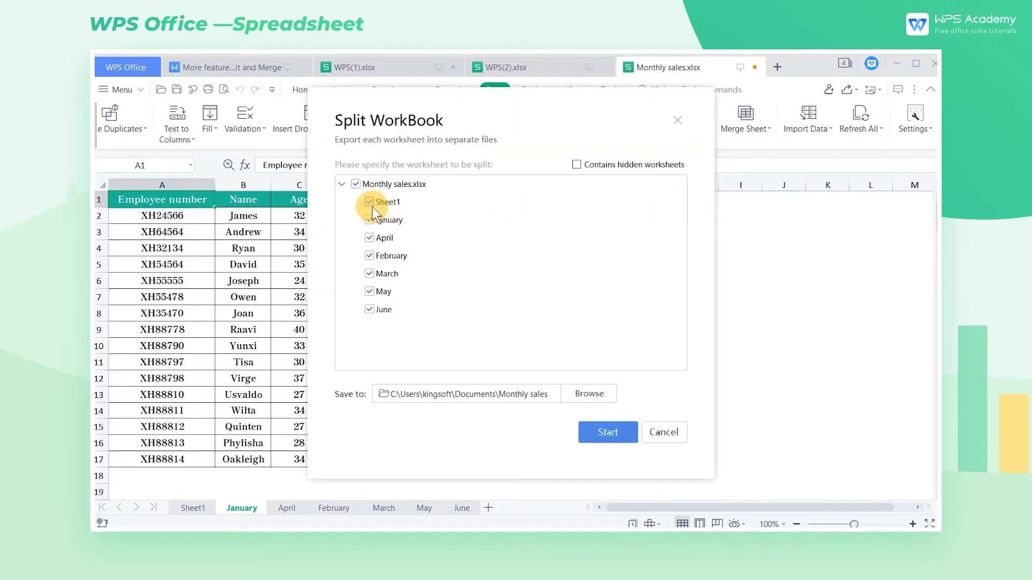
click(369, 202)
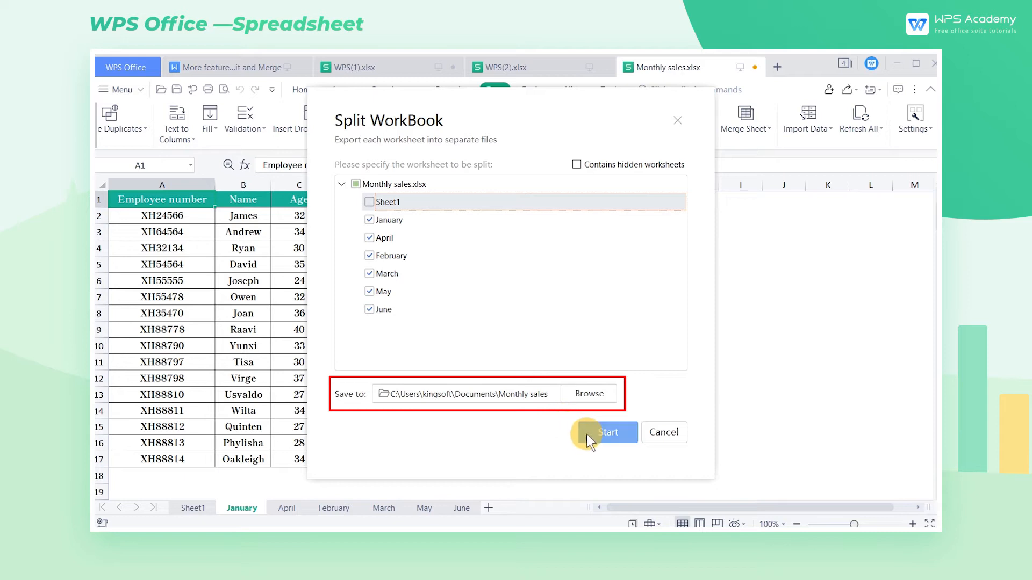
click(606, 432)
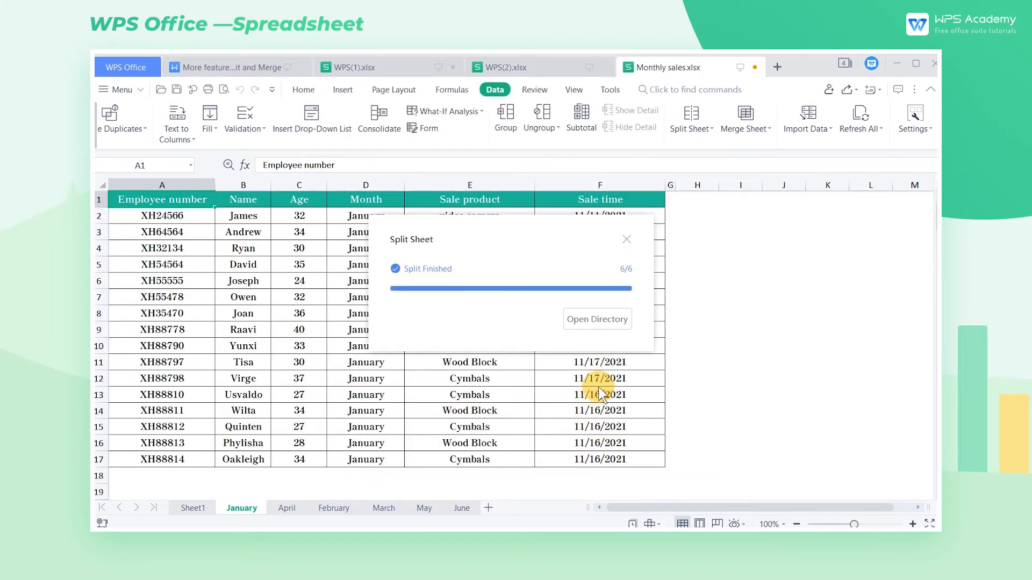
click(596, 319)
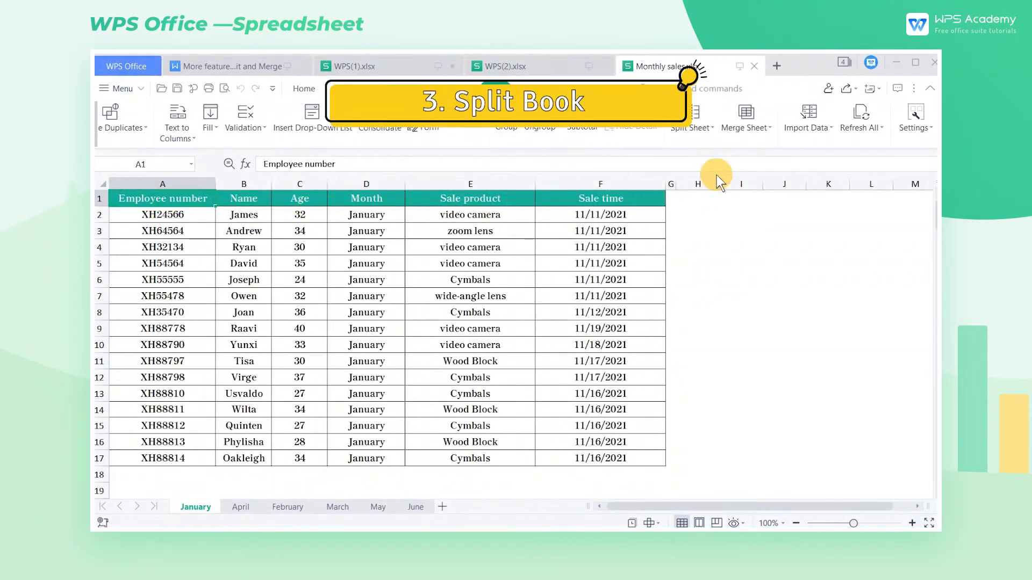
Check the April, February and June sheet tabs and reopen the Split Sheet options
click(689, 118)
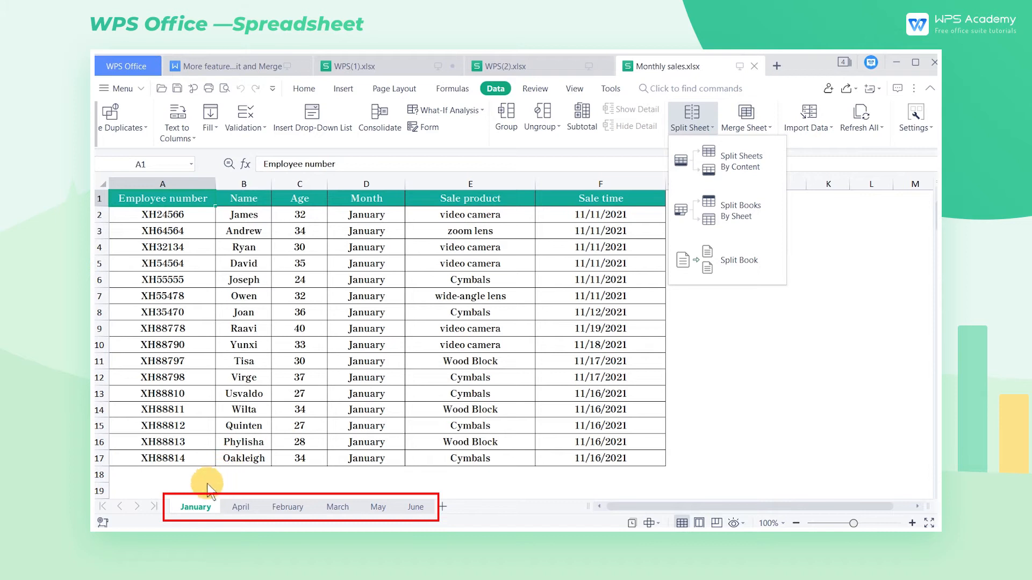
click(195, 507)
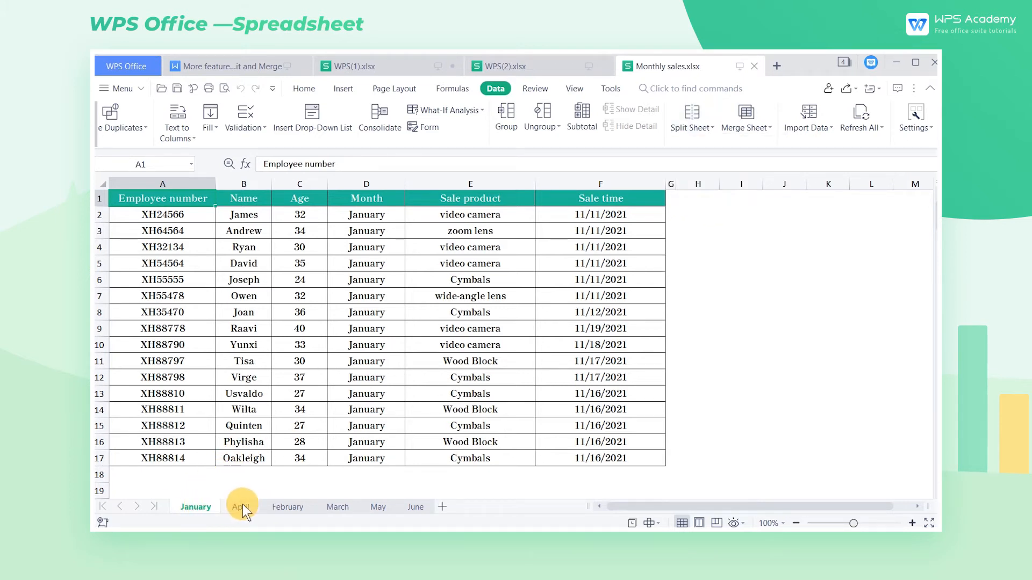
click(287, 507)
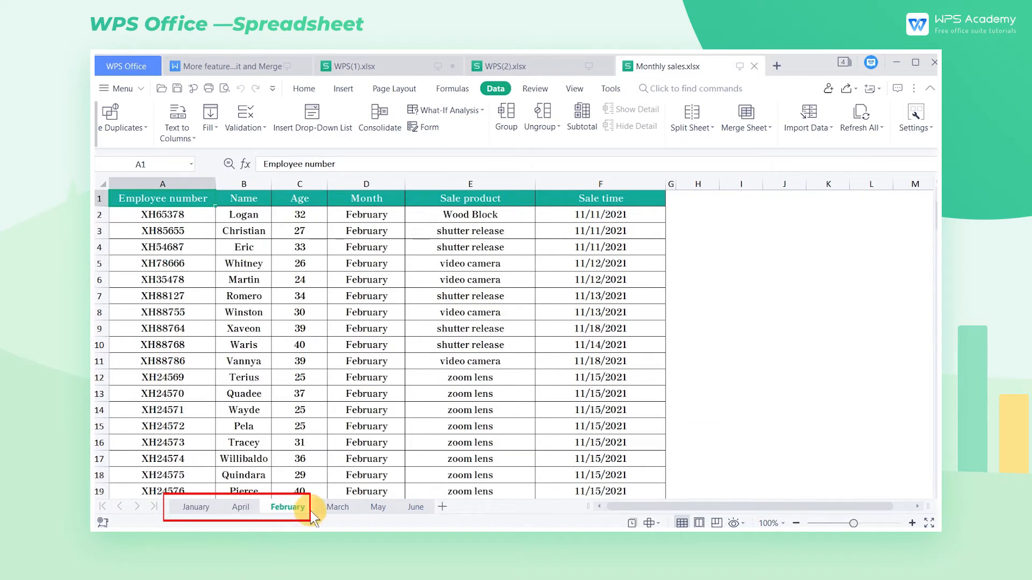
click(337, 507)
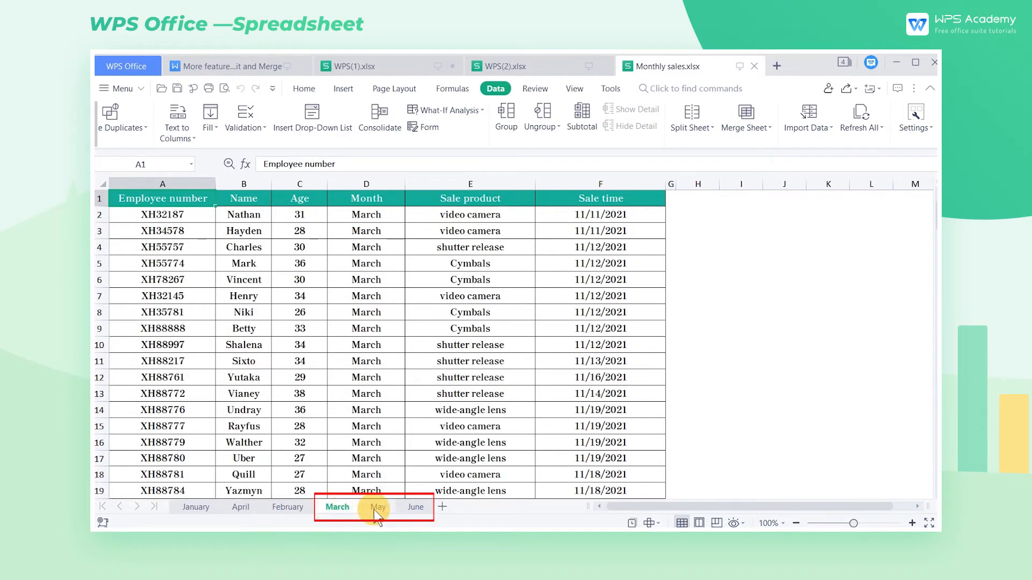
click(688, 118)
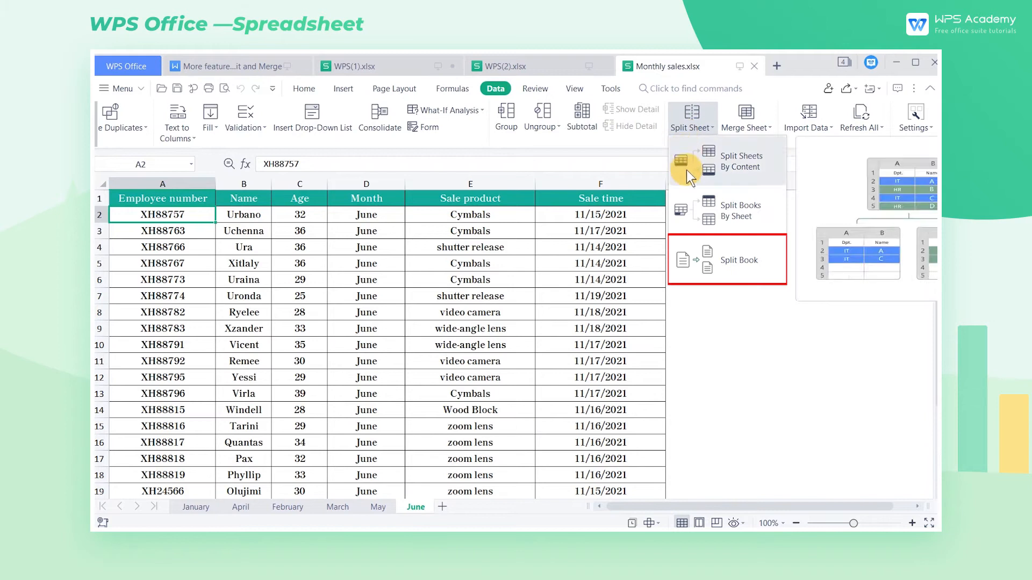
Split Monthly sales.xlsx by custom ranges 1-3 and 4-6 into two documents
click(738, 259)
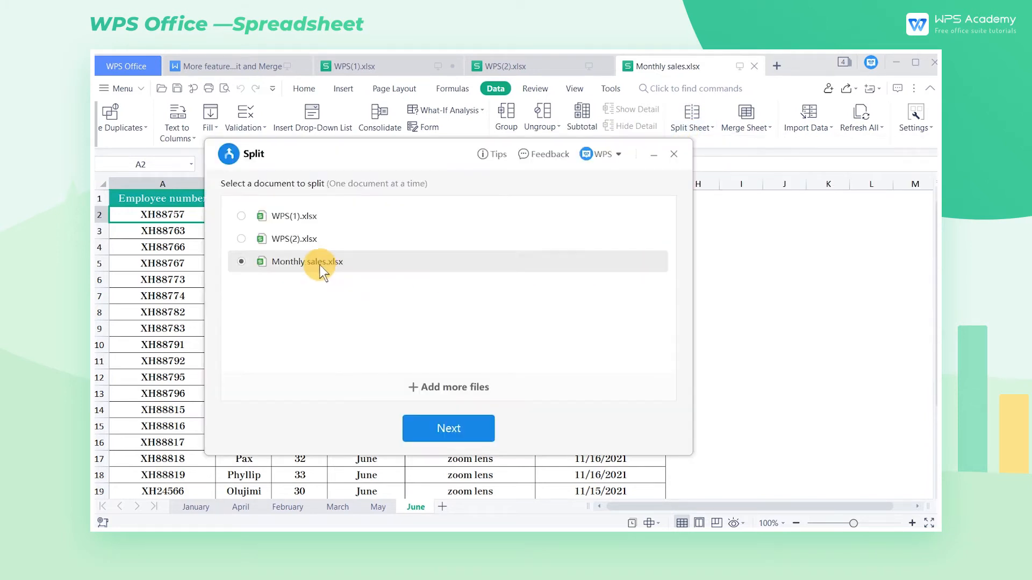
click(448, 428)
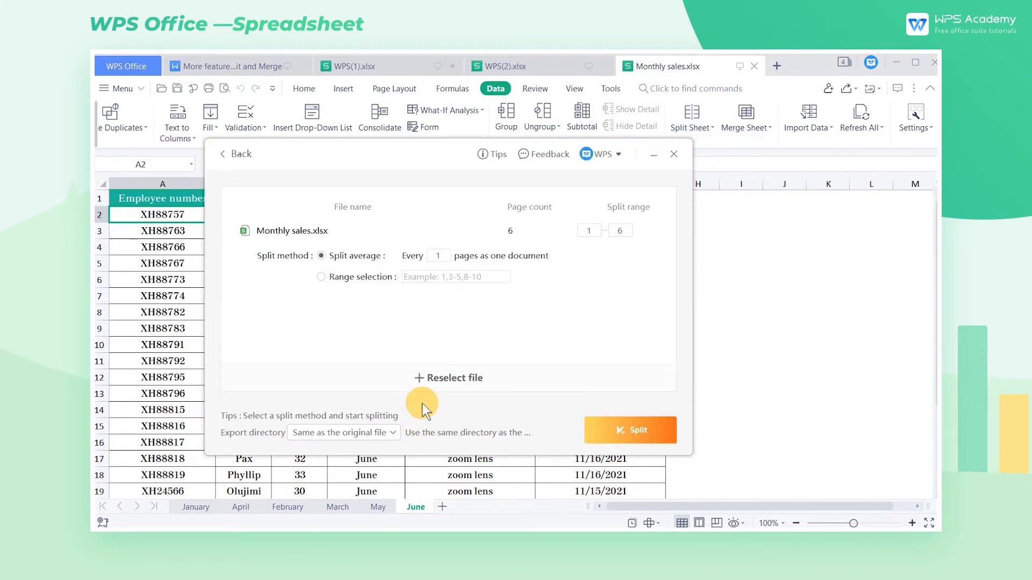
click(320, 276)
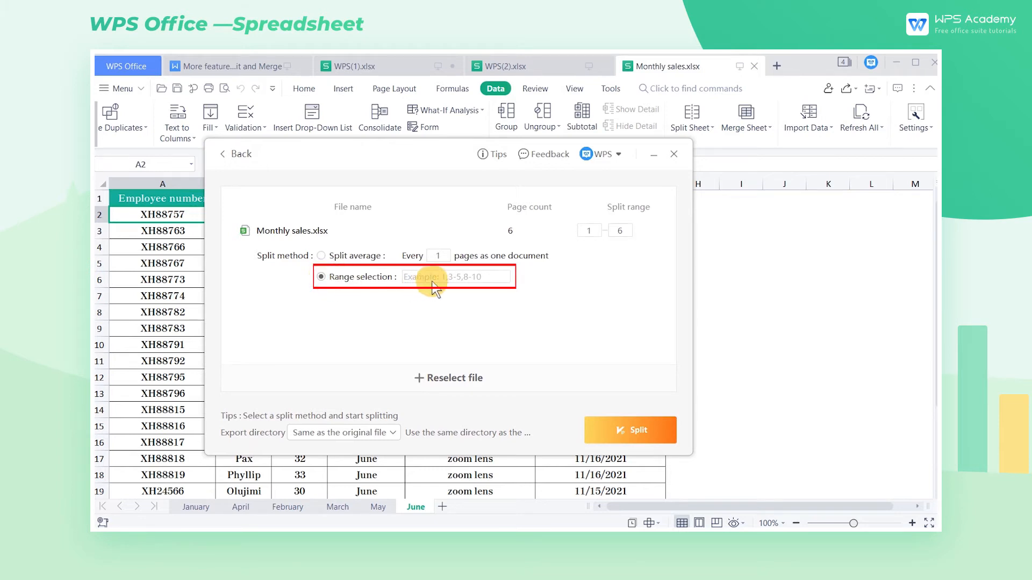
text(1-3，4-6)
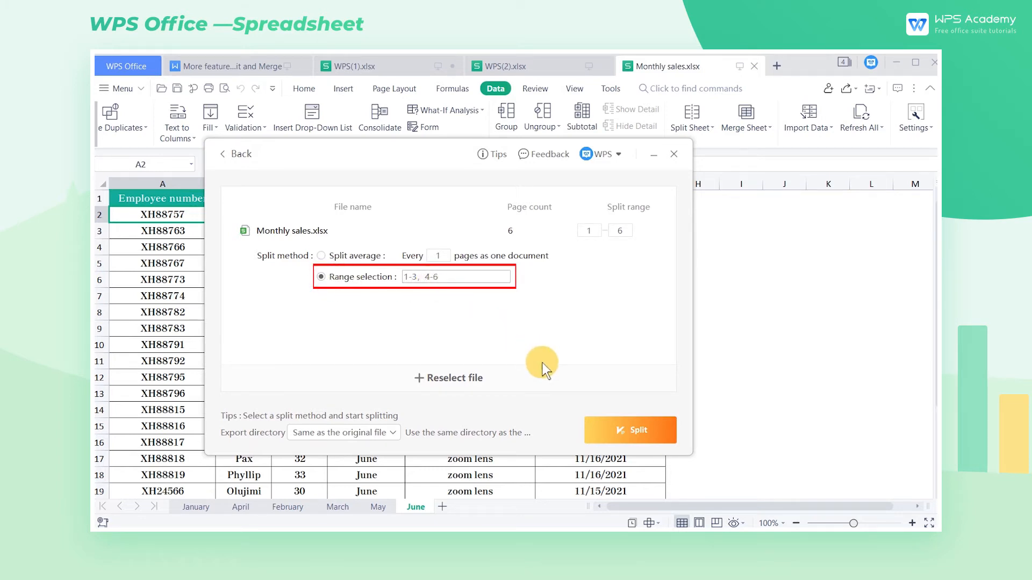
click(630, 430)
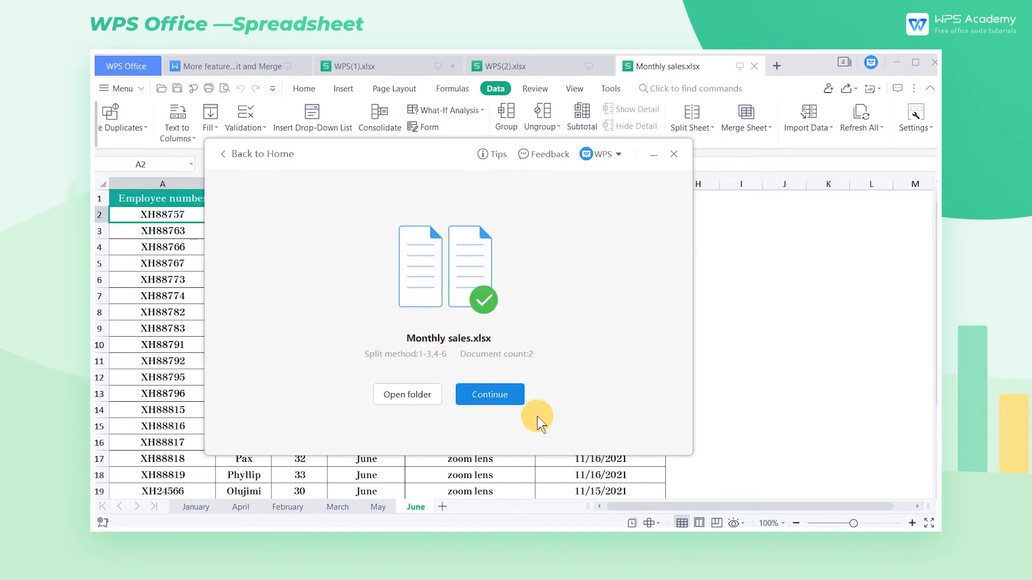
Open the first split workbook from the Documents > Monthly sales folder
click(407, 393)
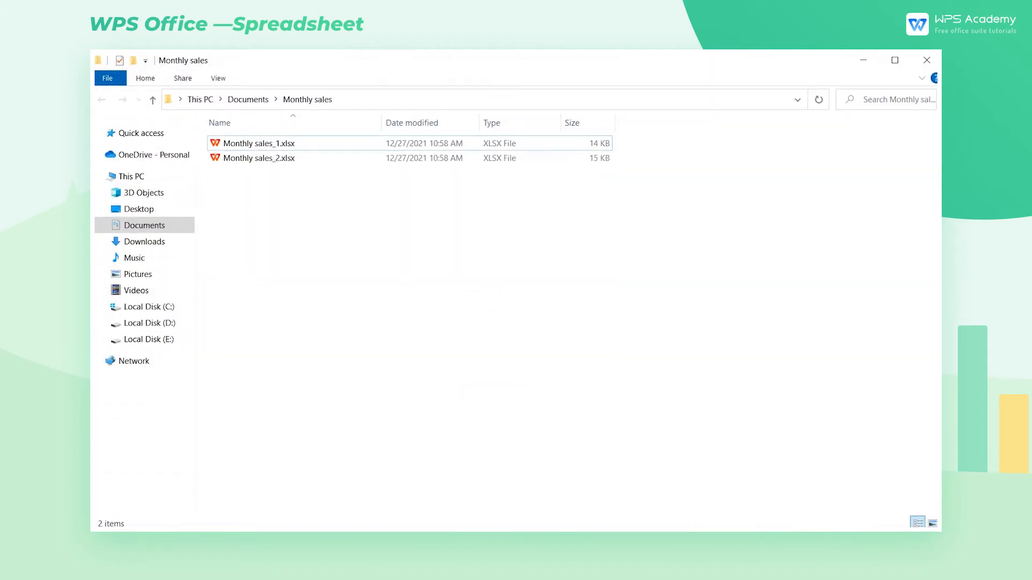
click(257, 144)
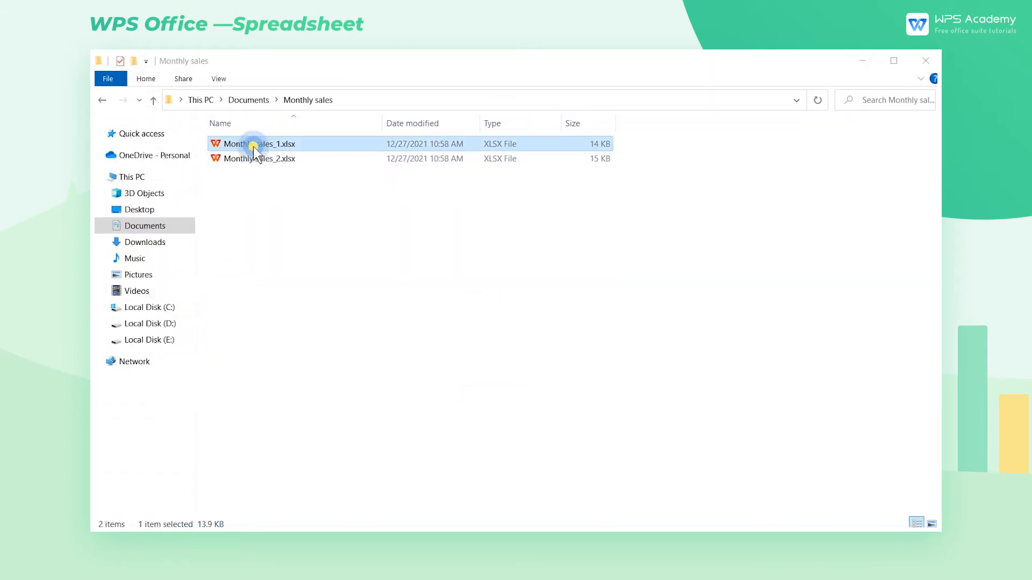
double_click(256, 143)
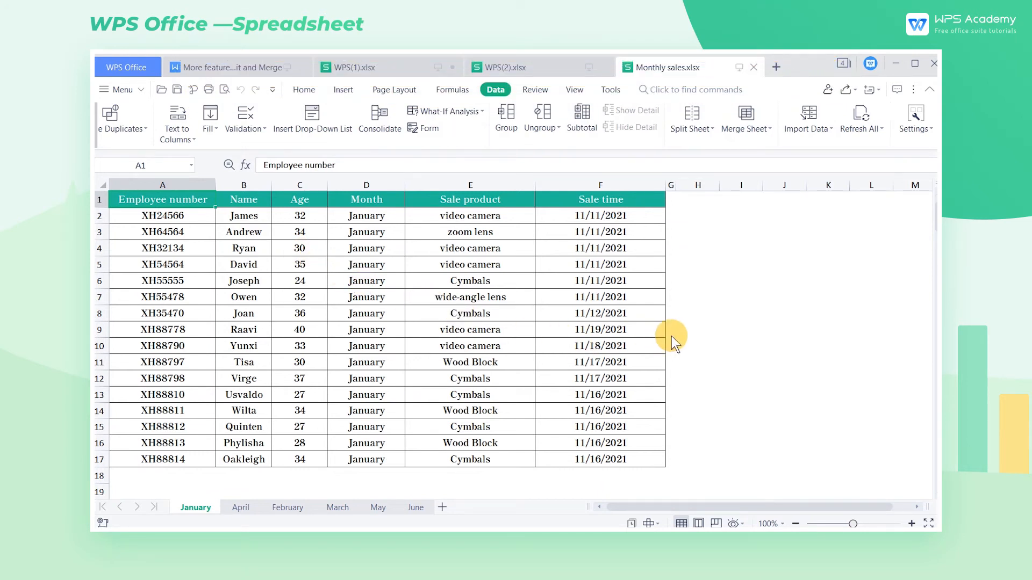
Merge the January and June worksheets into one worksheet, starting from row 2
click(415, 507)
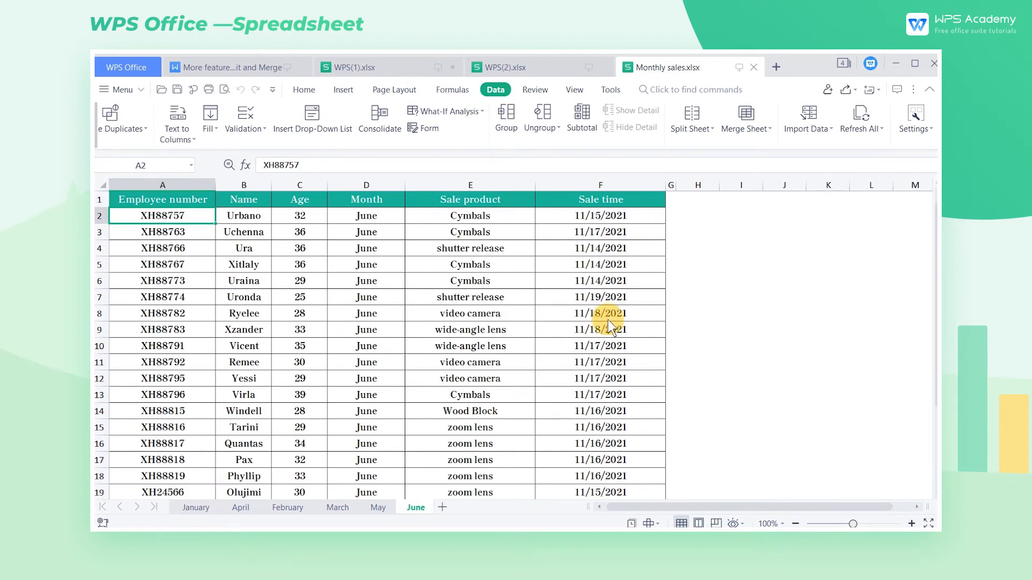
click(744, 118)
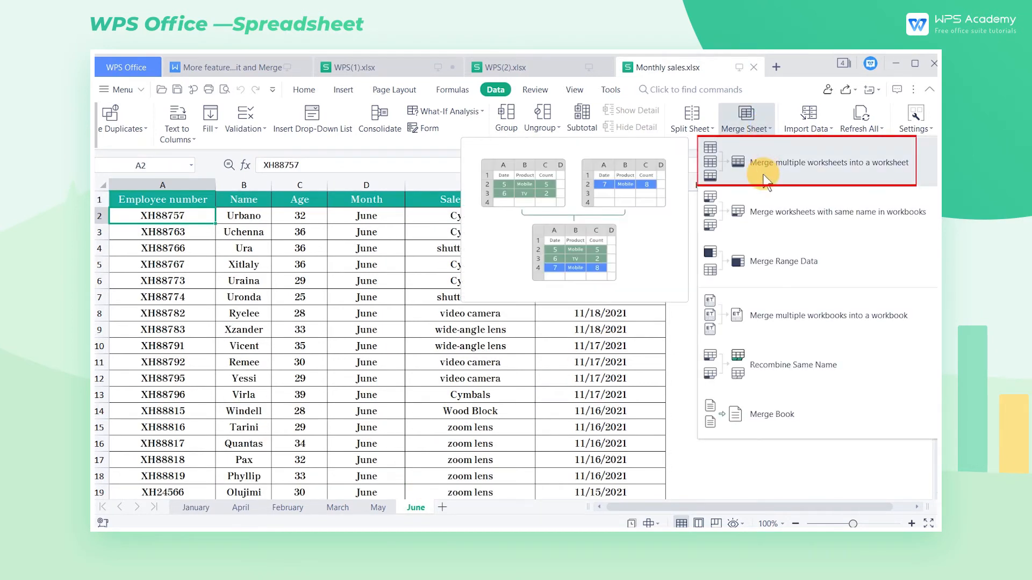
click(829, 162)
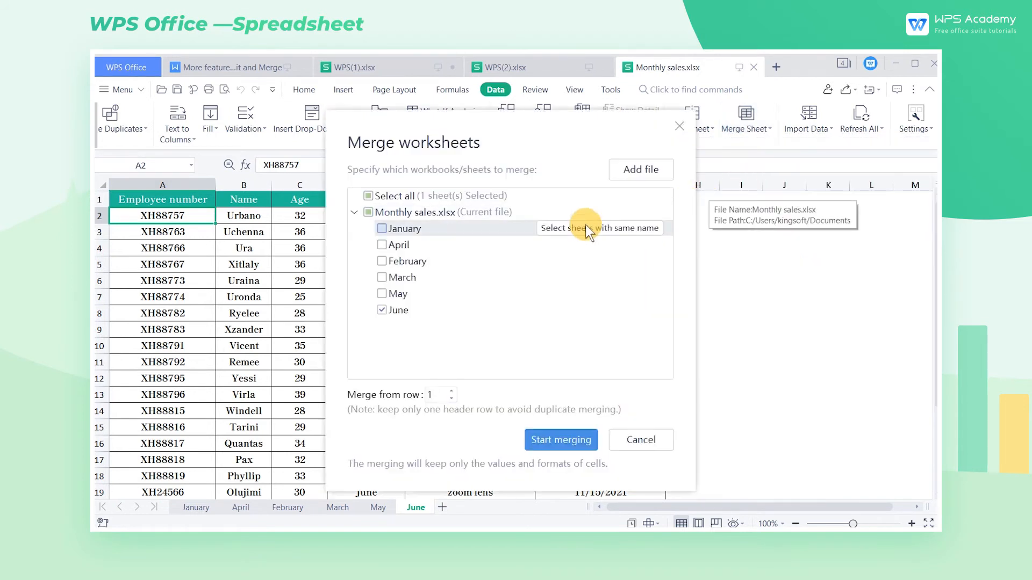
click(381, 229)
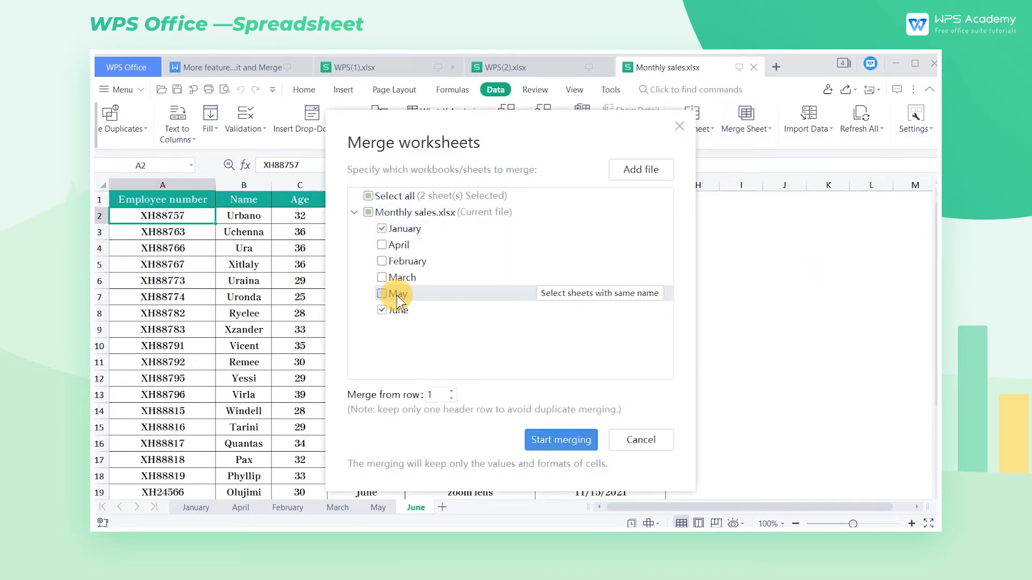
mouse_move(399, 343)
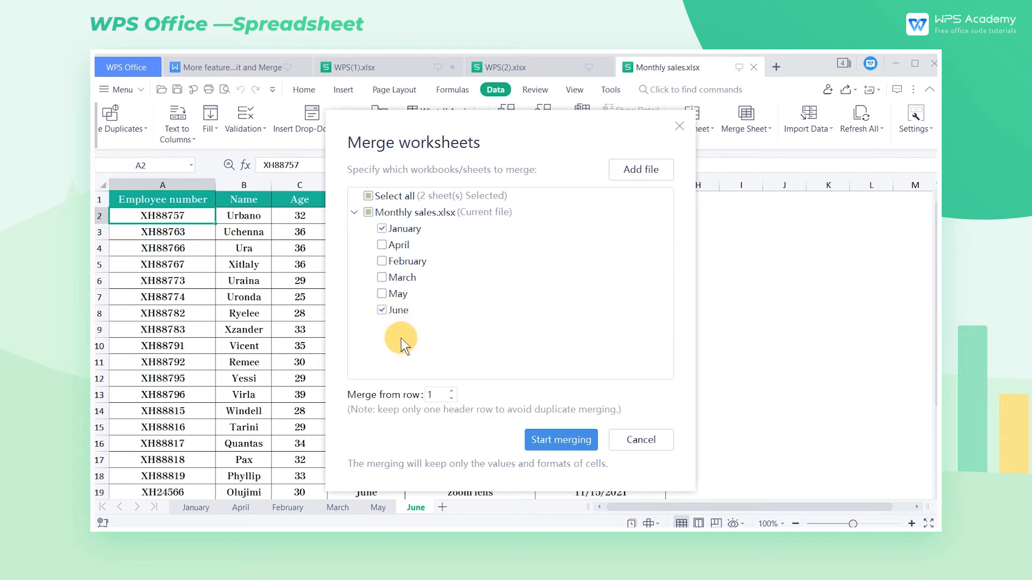
click(458, 391)
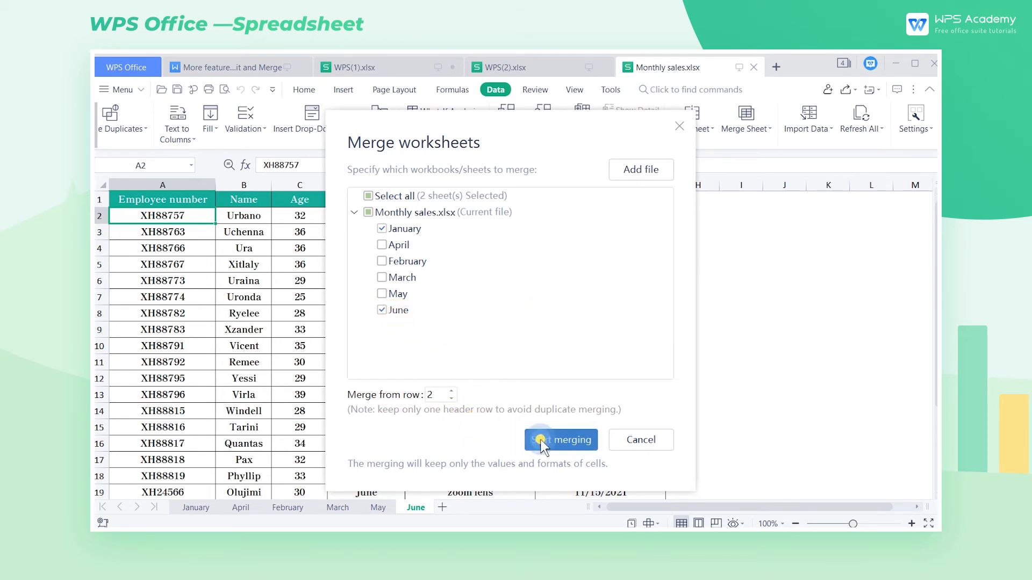
click(560, 440)
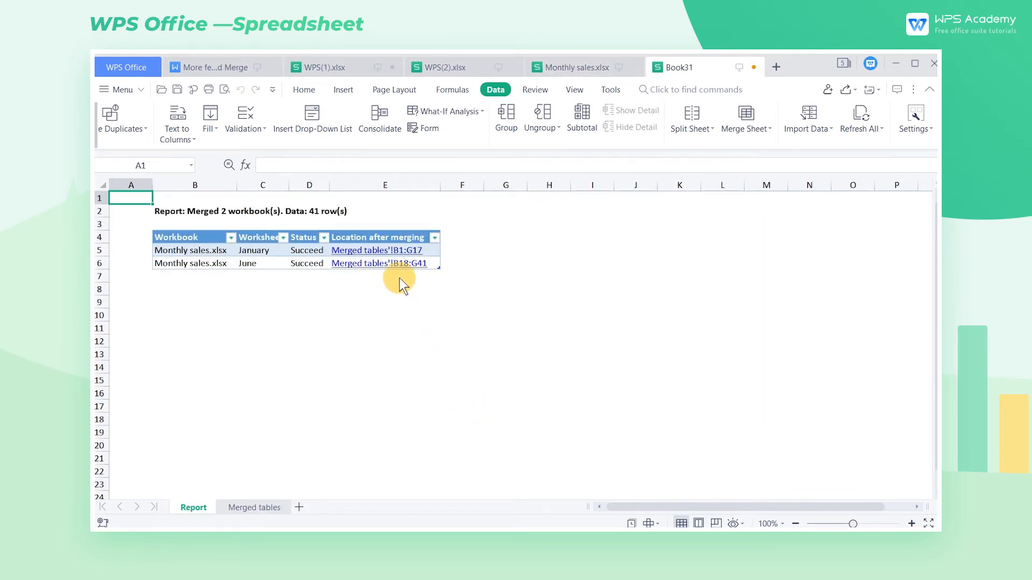
Follow the Merged tables'!B1:G17 link and scroll through the January then June rows
click(377, 249)
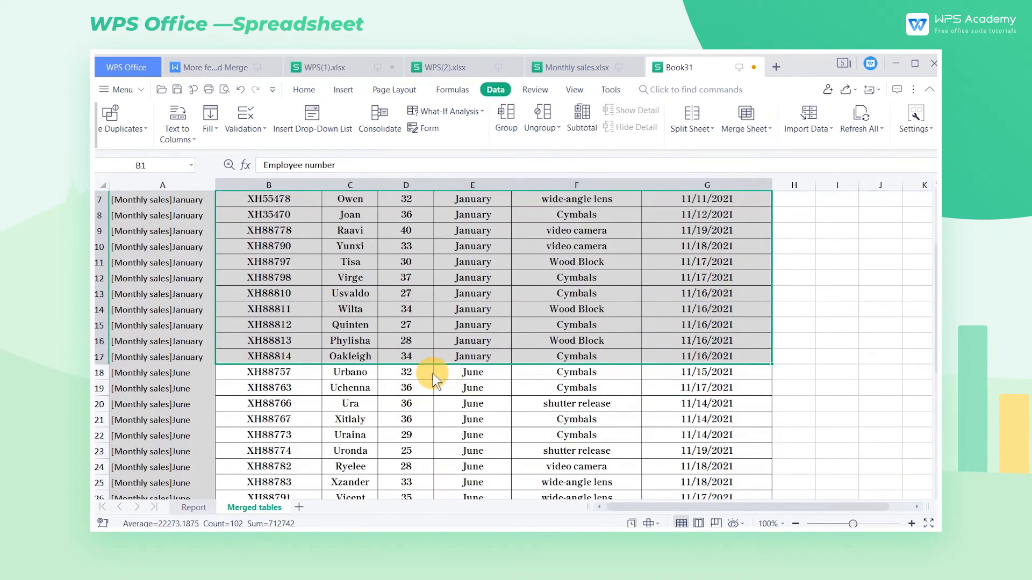
scroll(down, 3)
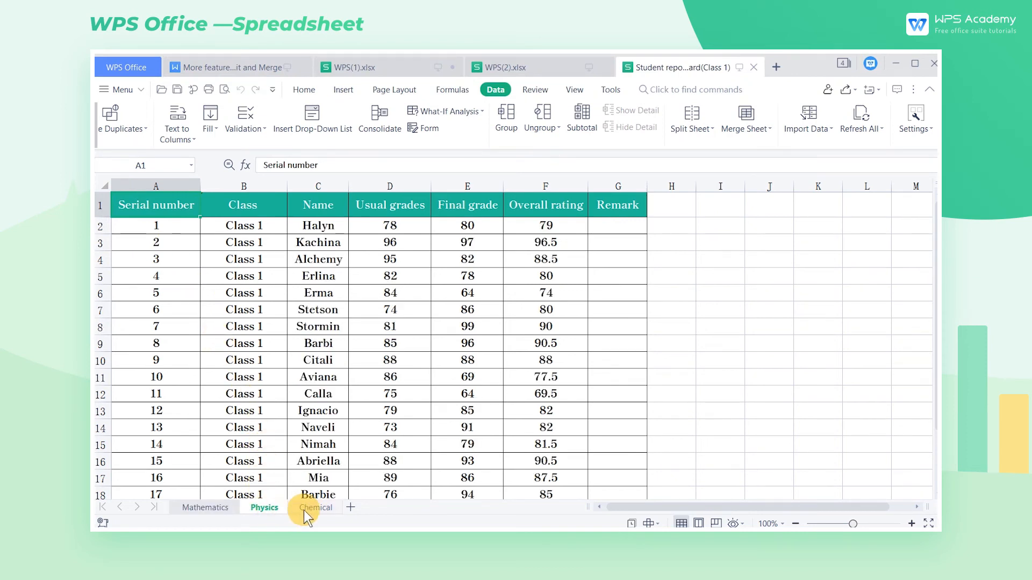
Review the Chemical and Mathematics sheets and choose merging same-name sheets across workbooks
click(316, 507)
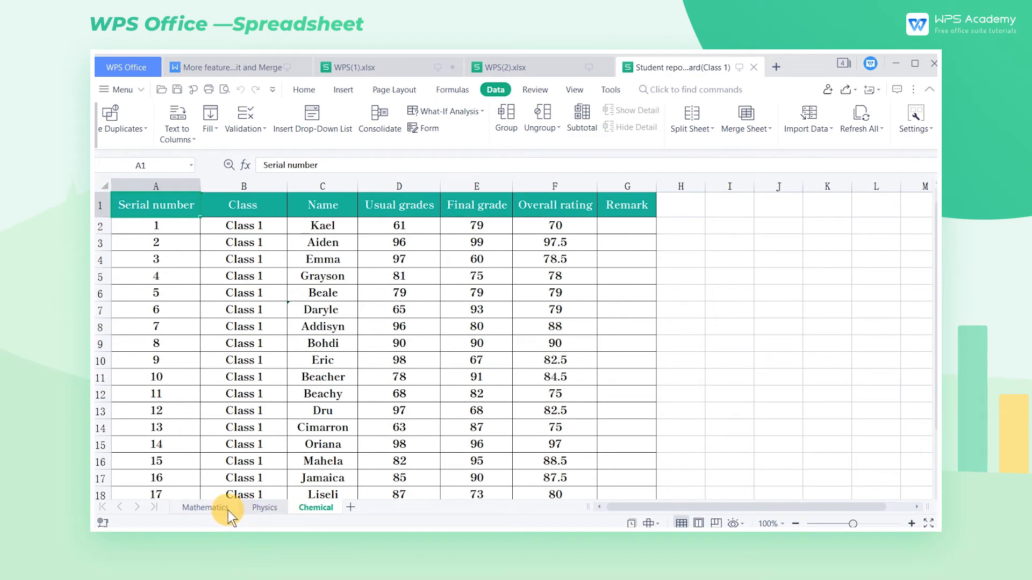
click(205, 507)
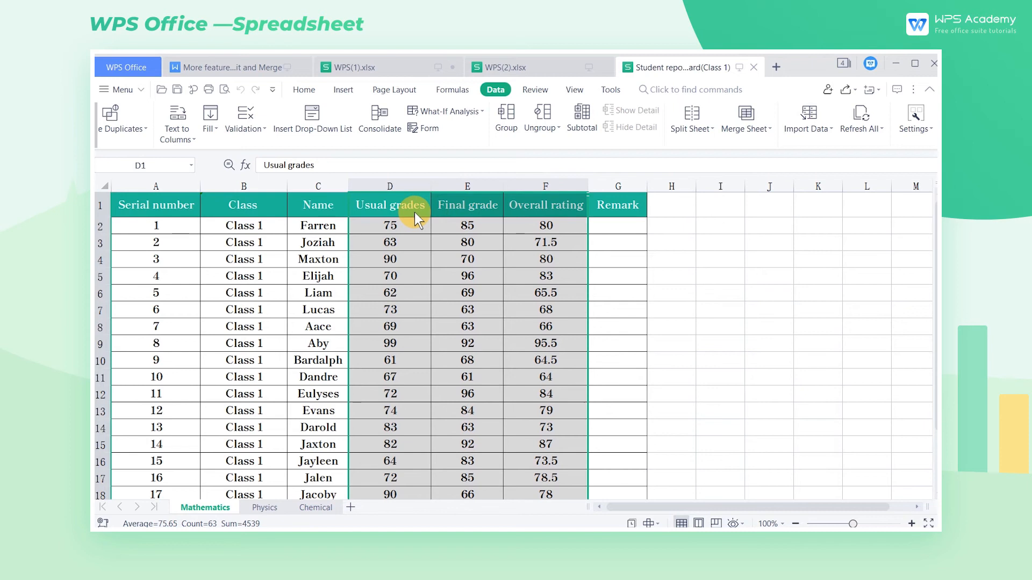
click(745, 119)
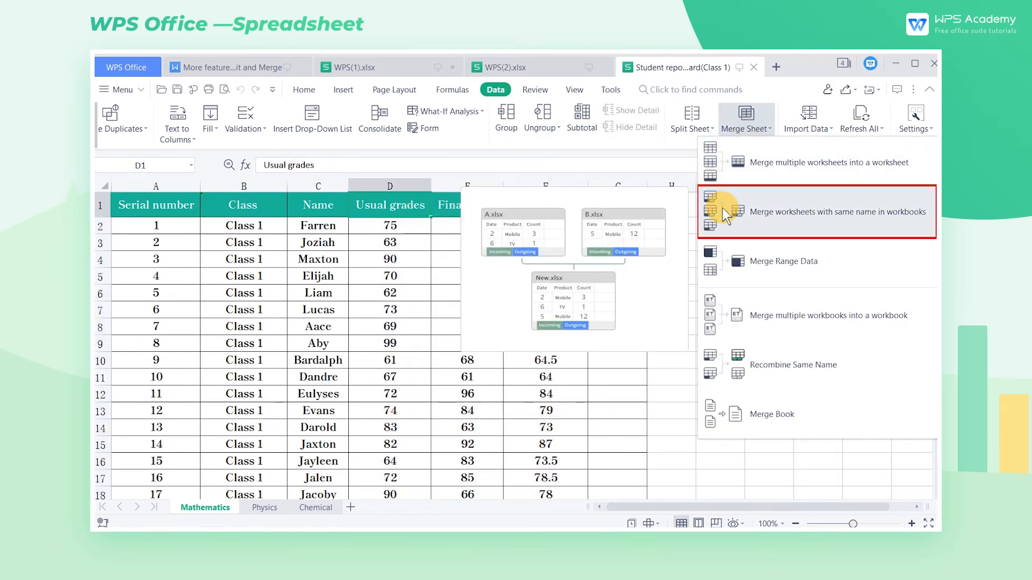
click(827, 212)
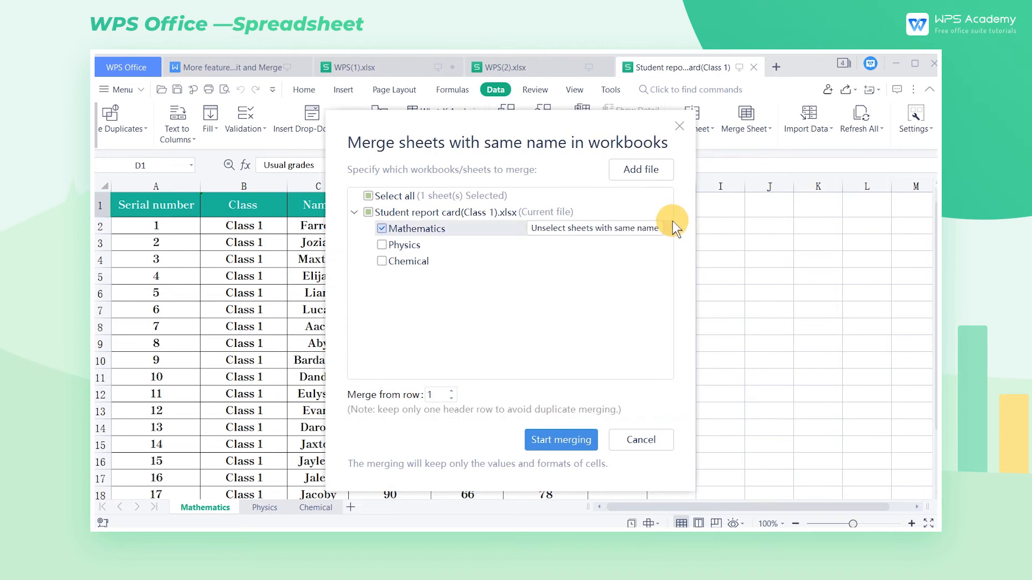
Add Student report card(Class 2).xlsx, tick all subject sheets and merge from row 2
click(639, 169)
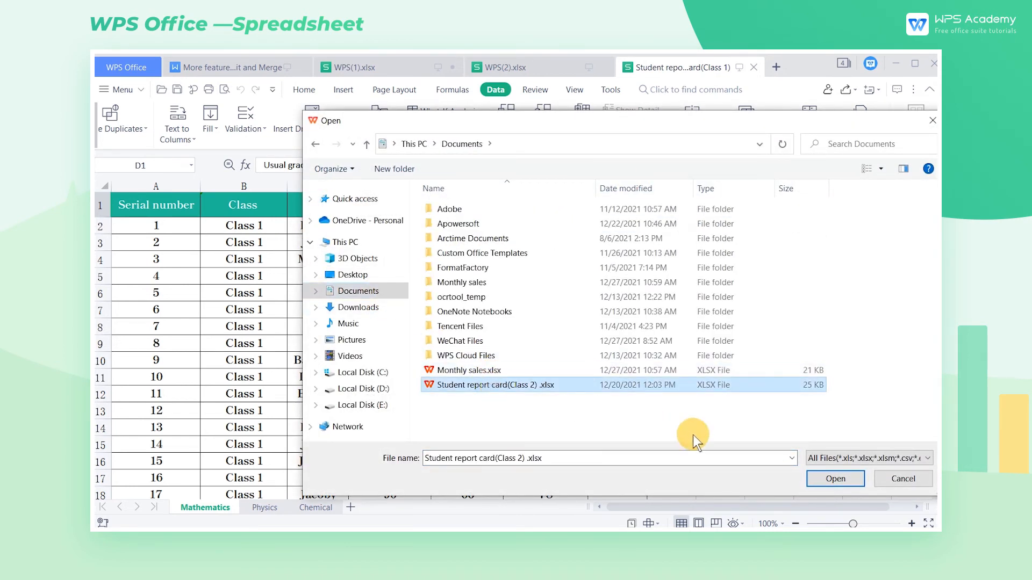
click(835, 478)
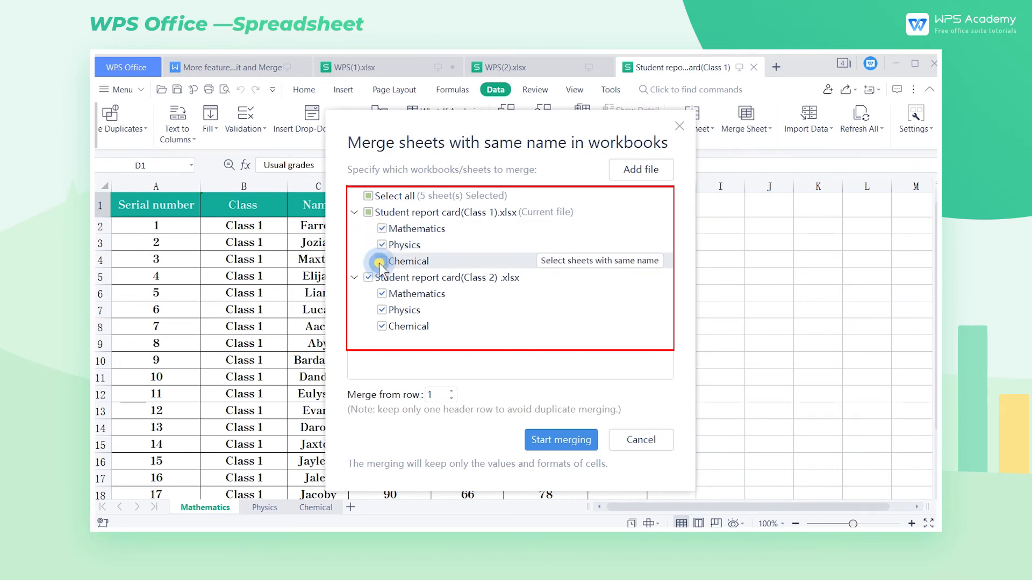
click(382, 261)
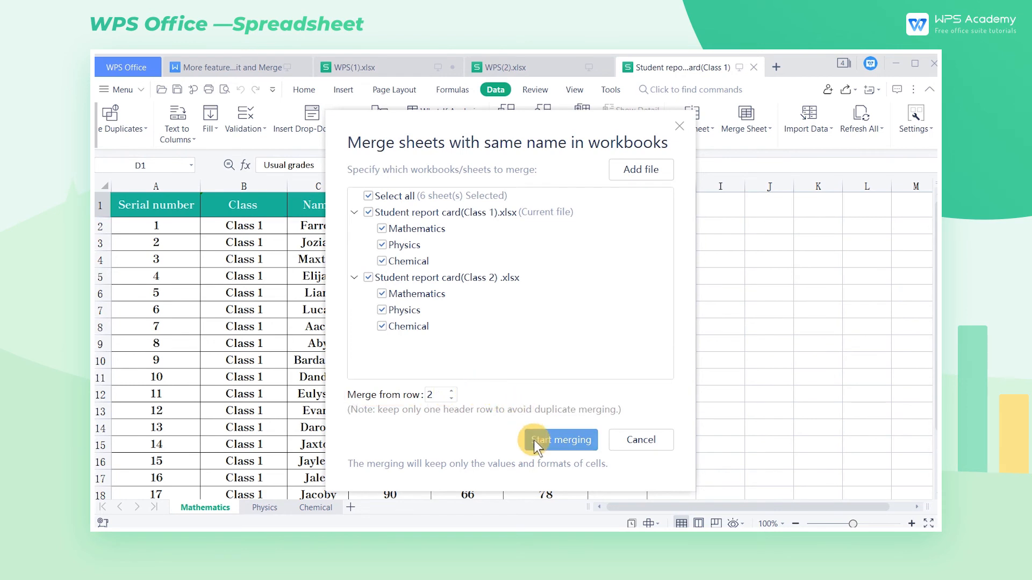
click(558, 439)
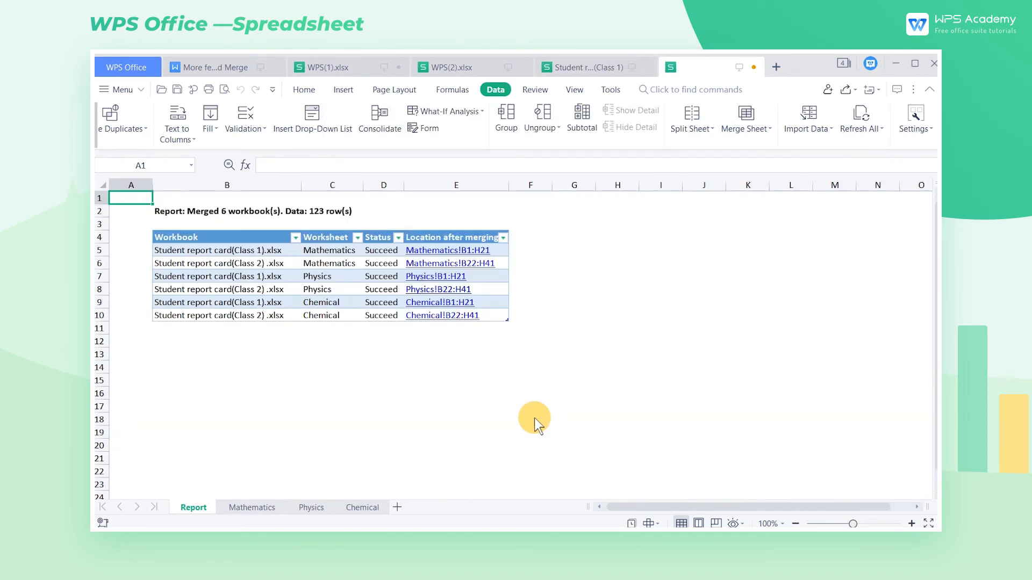
Follow the Mathematics!B1:H21 link and scroll past row 21 to the Class 2 rows
click(775, 67)
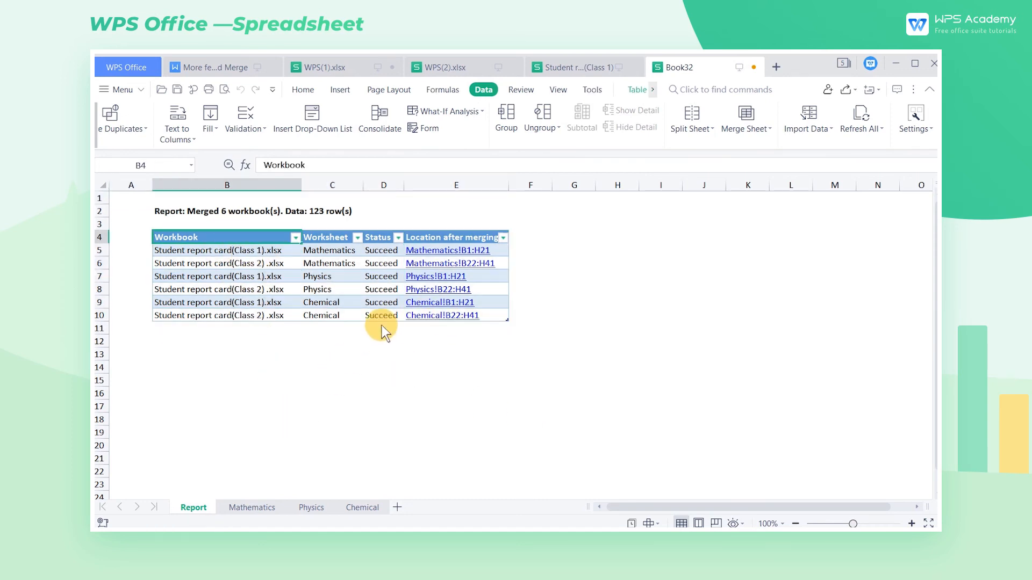
click(251, 507)
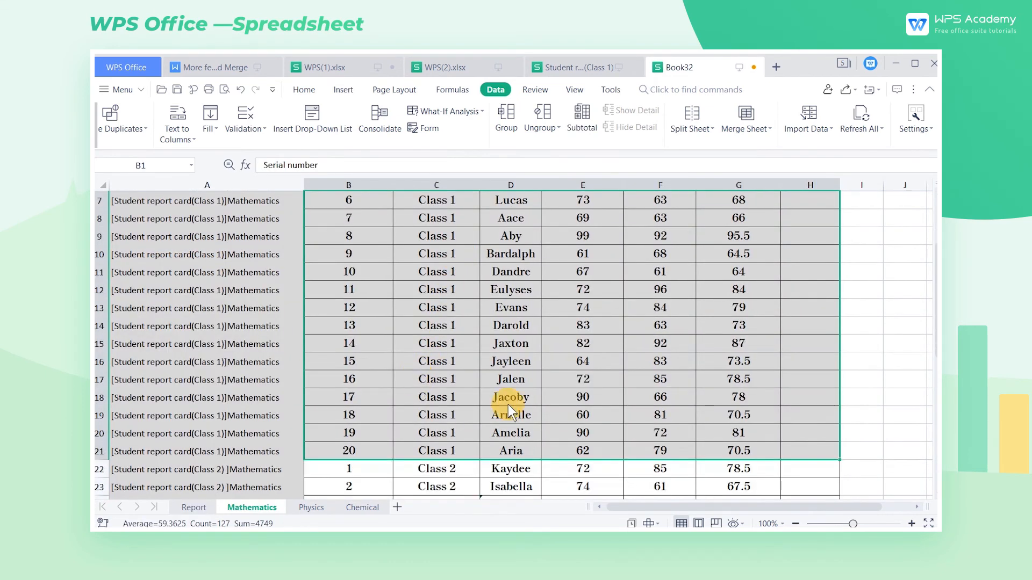
scroll(down, 3)
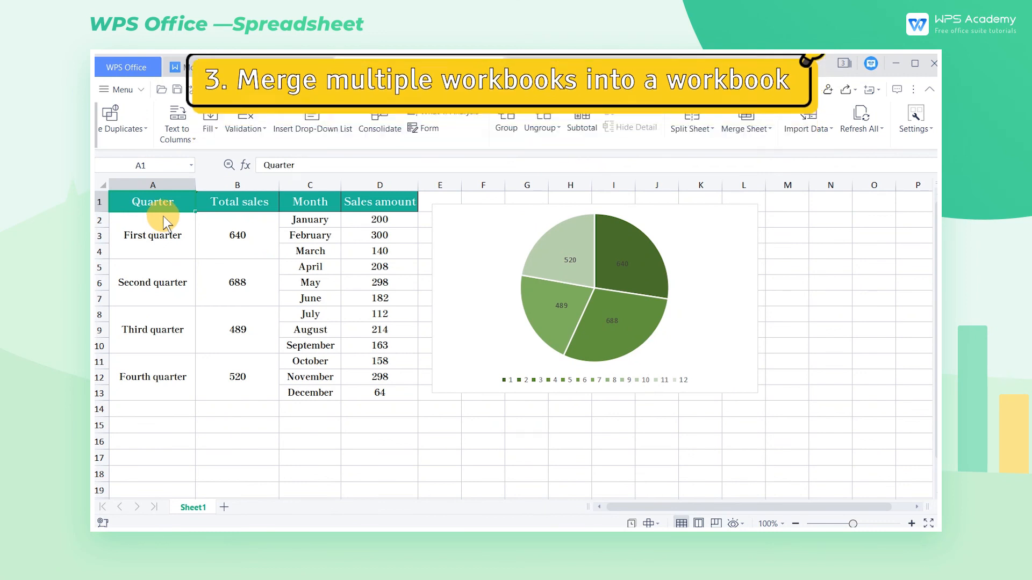
From WPS(2).xlsx, merge it with WPS(1).xlsx into one new workbook, confirming the save prompt
click(546, 66)
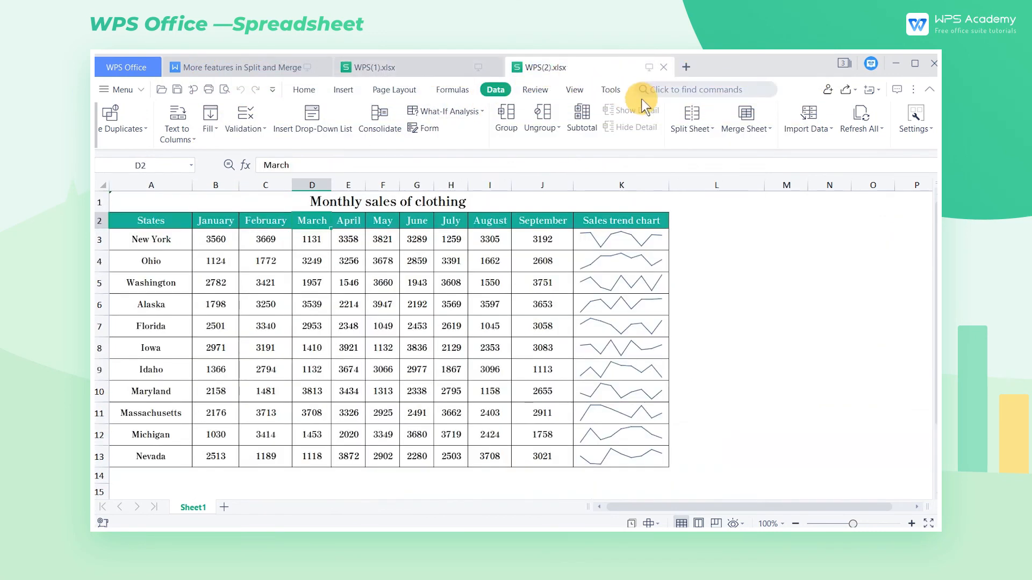
click(747, 118)
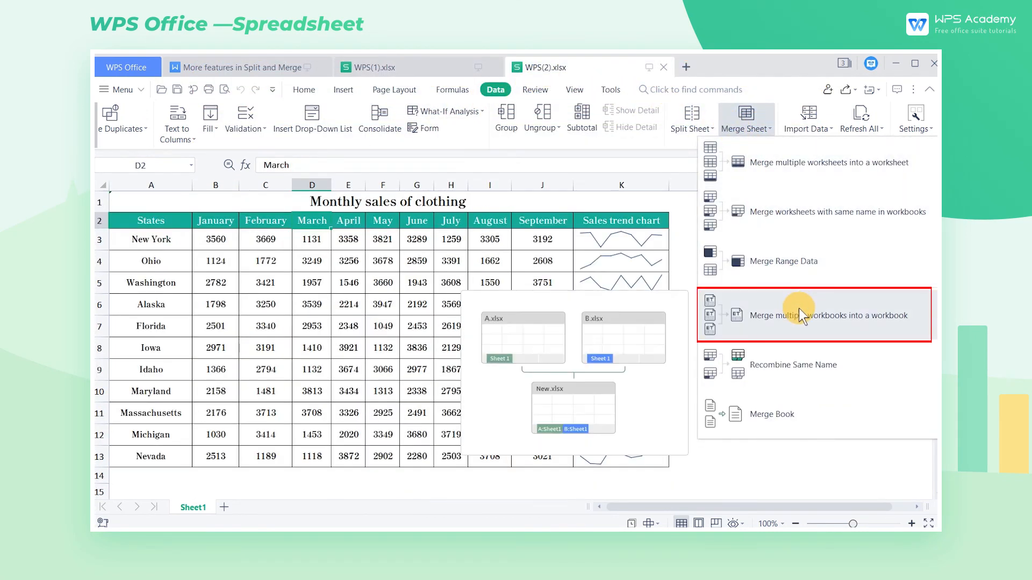
click(829, 315)
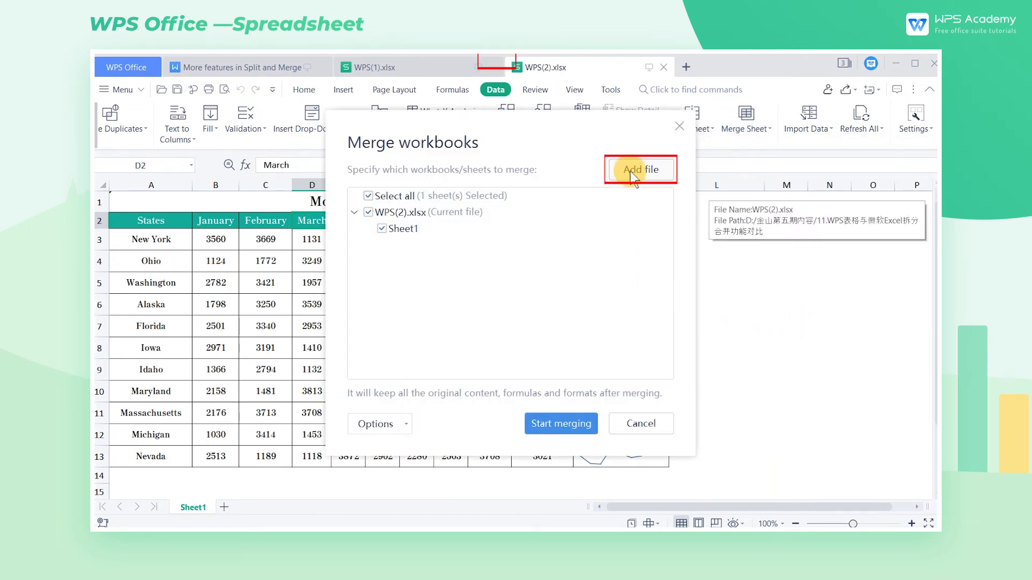
click(640, 169)
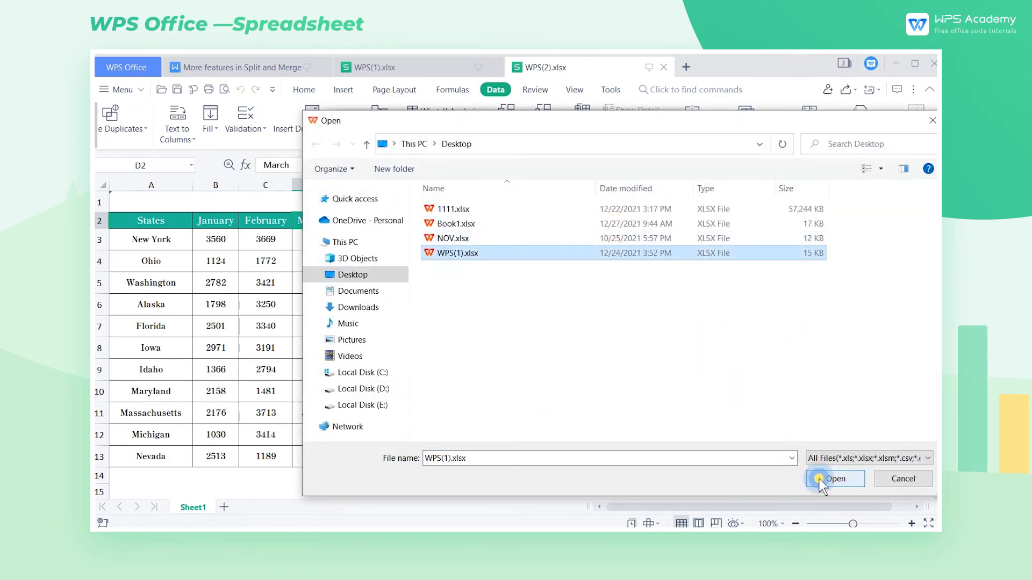
click(836, 479)
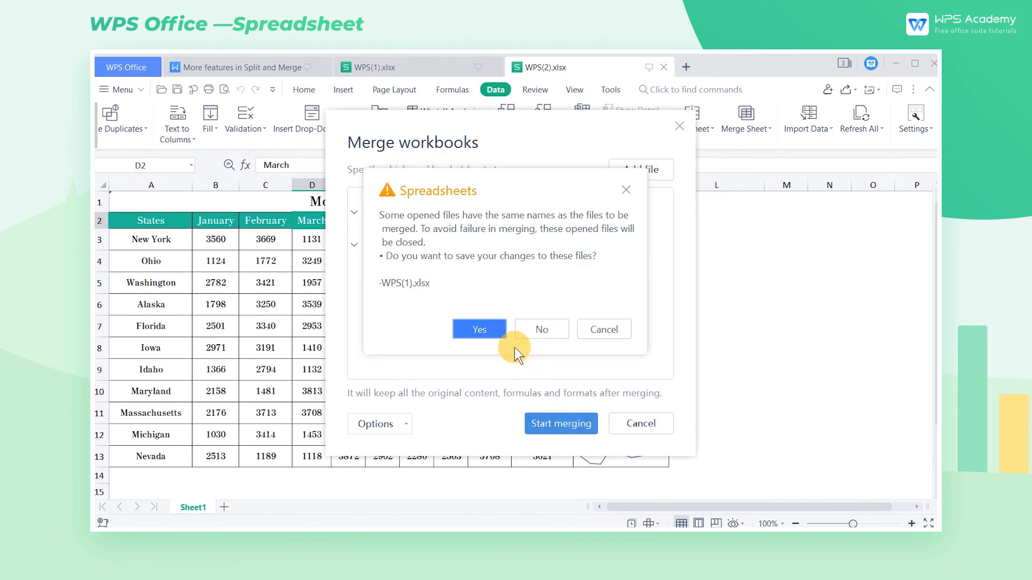
click(479, 329)
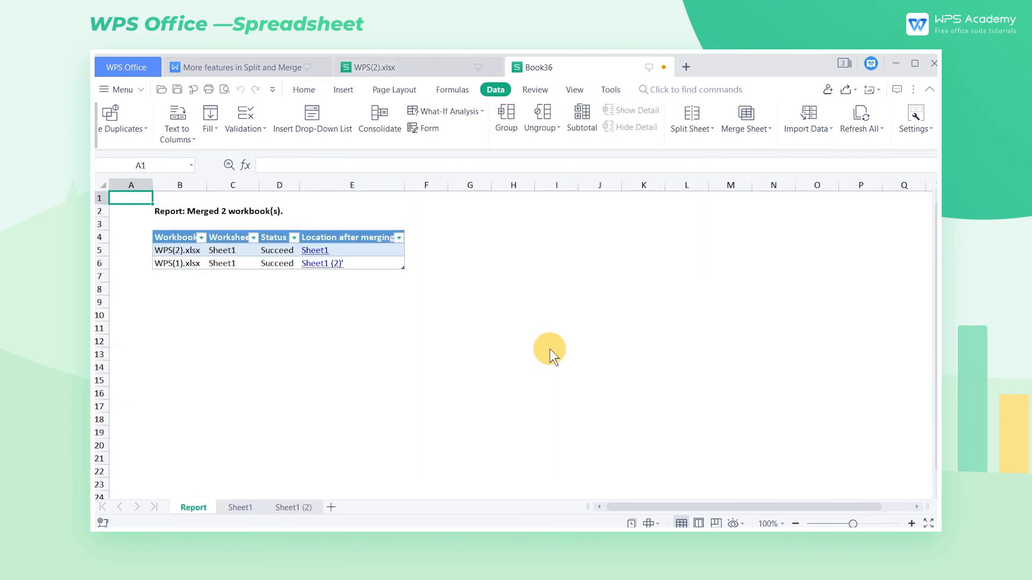
Check Sheet1 (clothing sales) and Sheet1 (2) (quarterly pie chart) in Book36
click(240, 507)
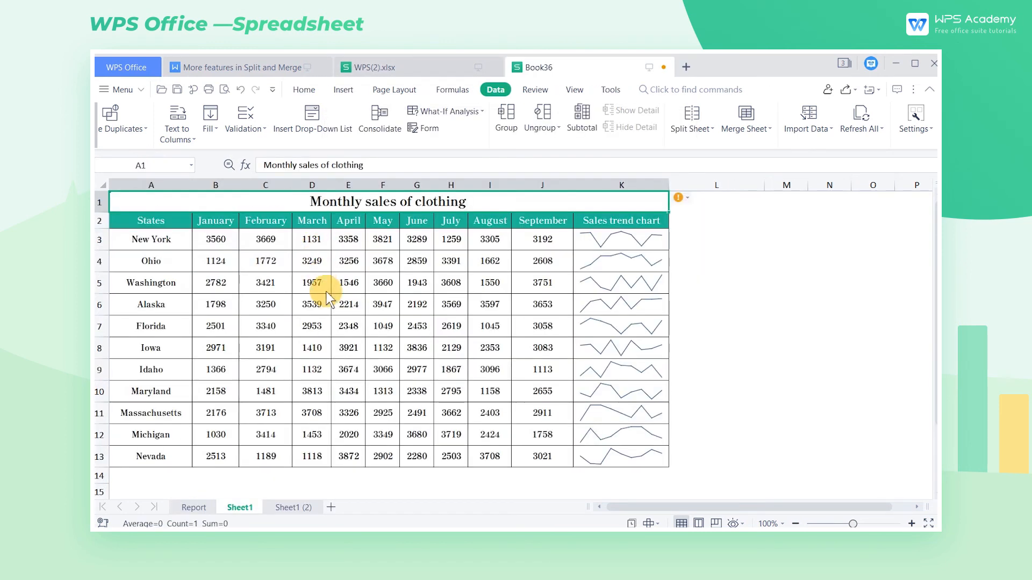
click(293, 506)
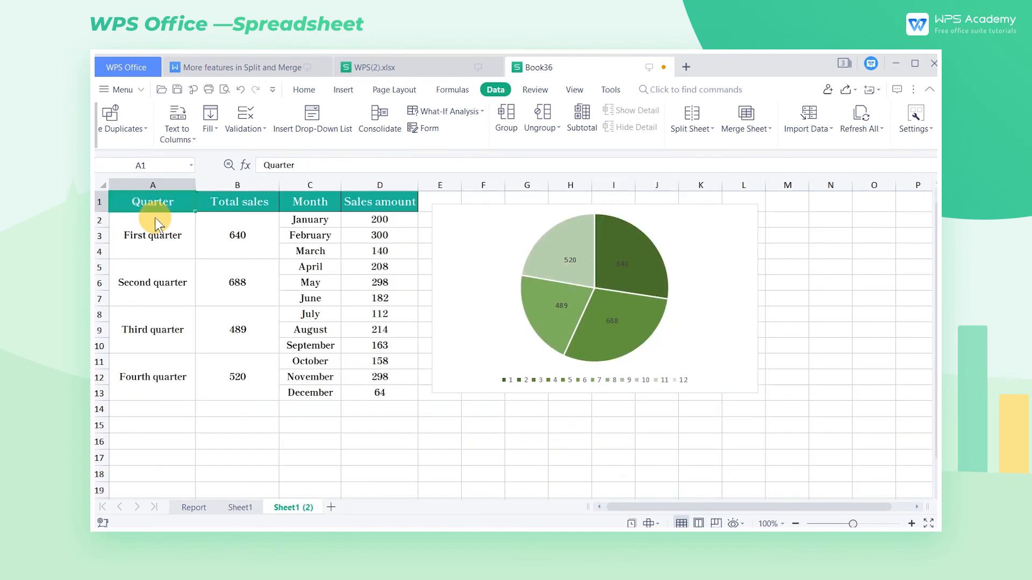
mouse_move(161, 227)
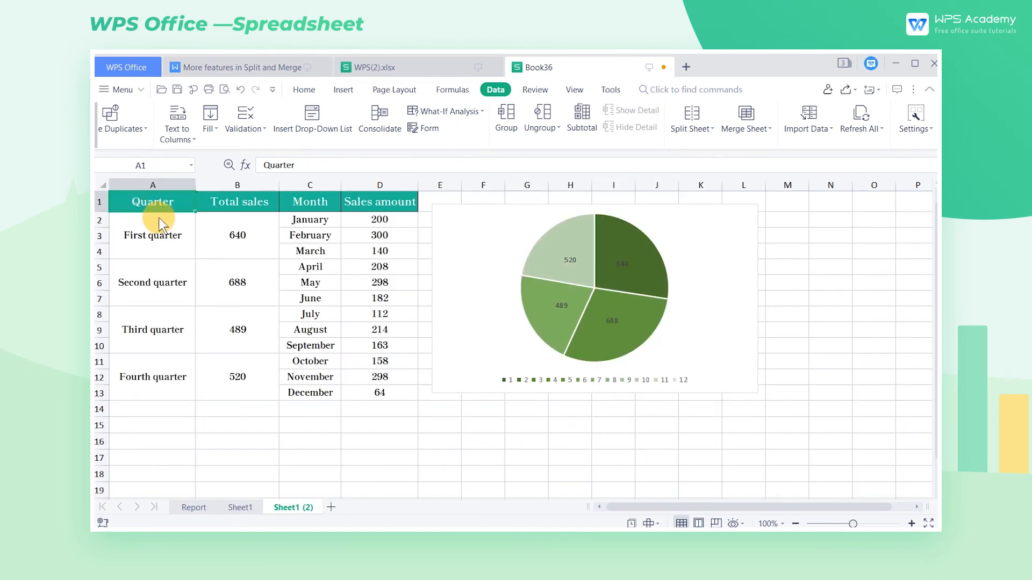